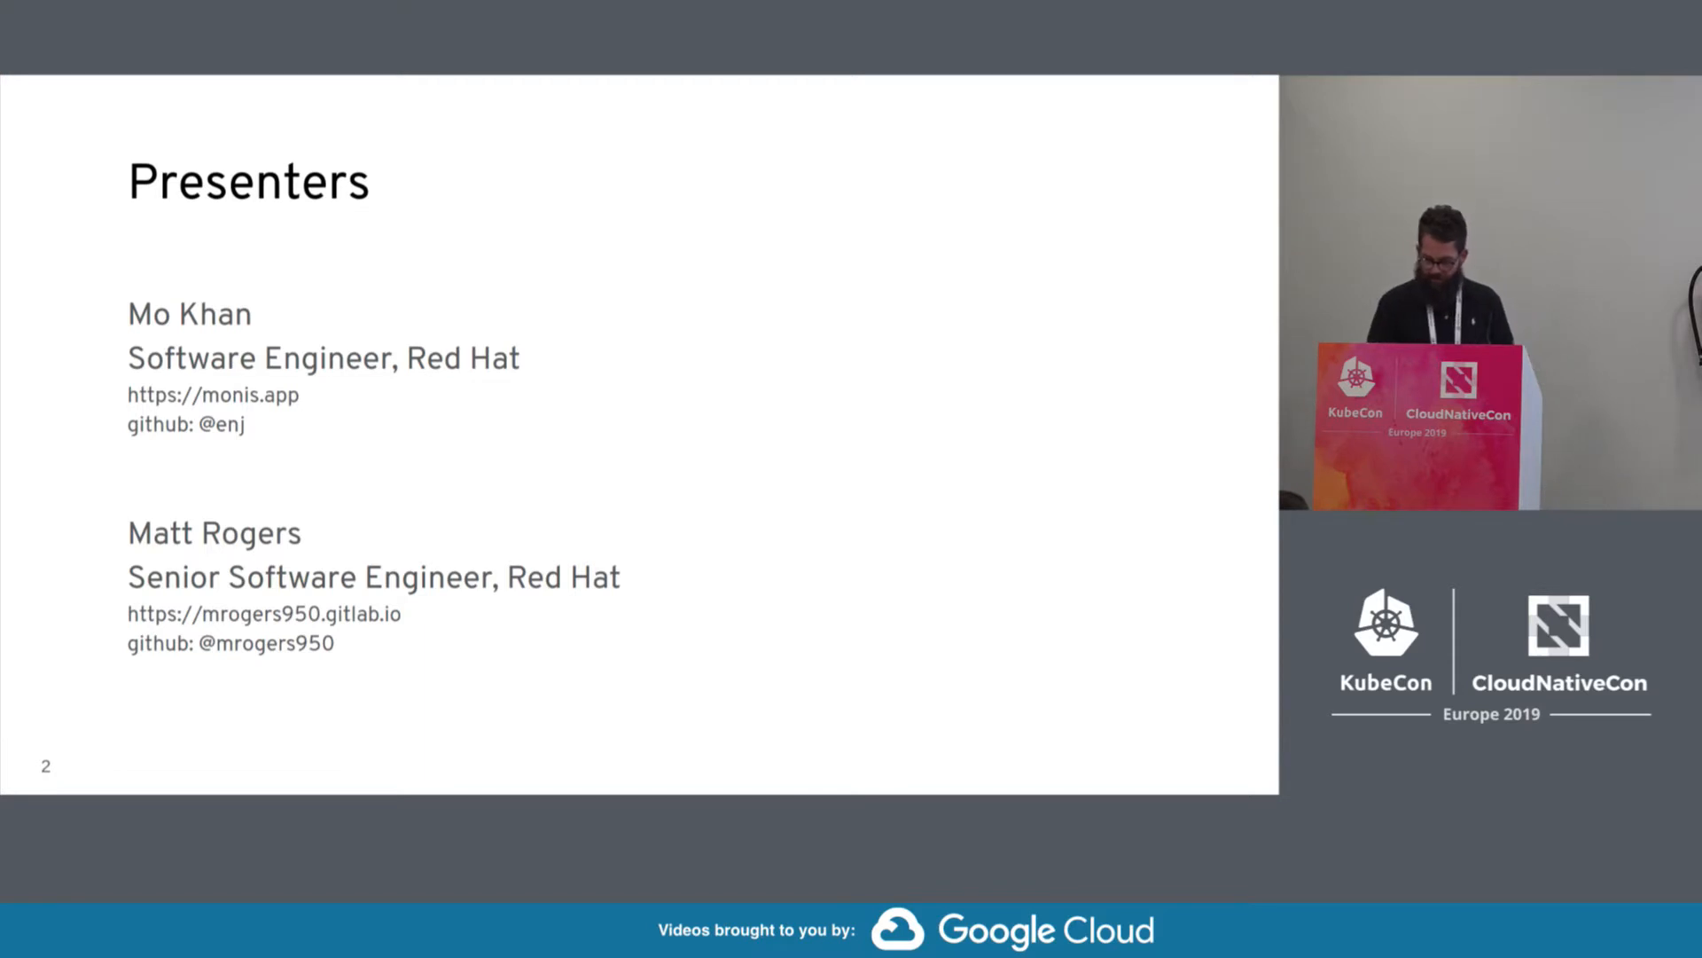
{"action": "key", "text": "right"}
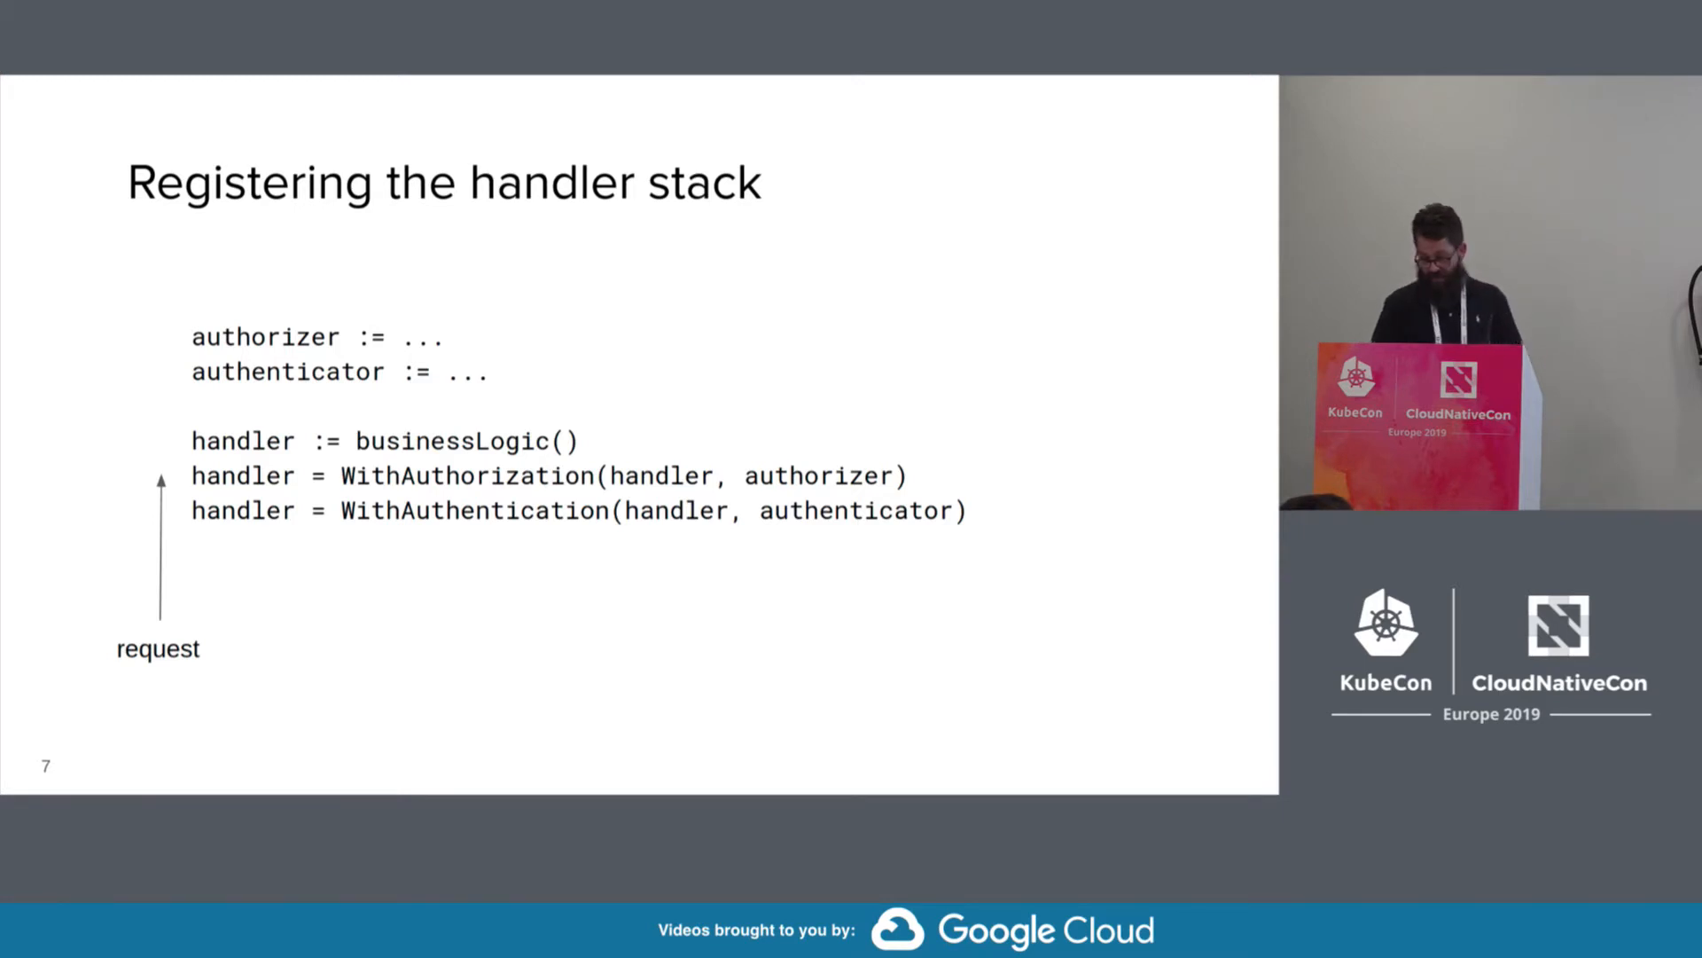
{"action": "key", "text": "Right"}
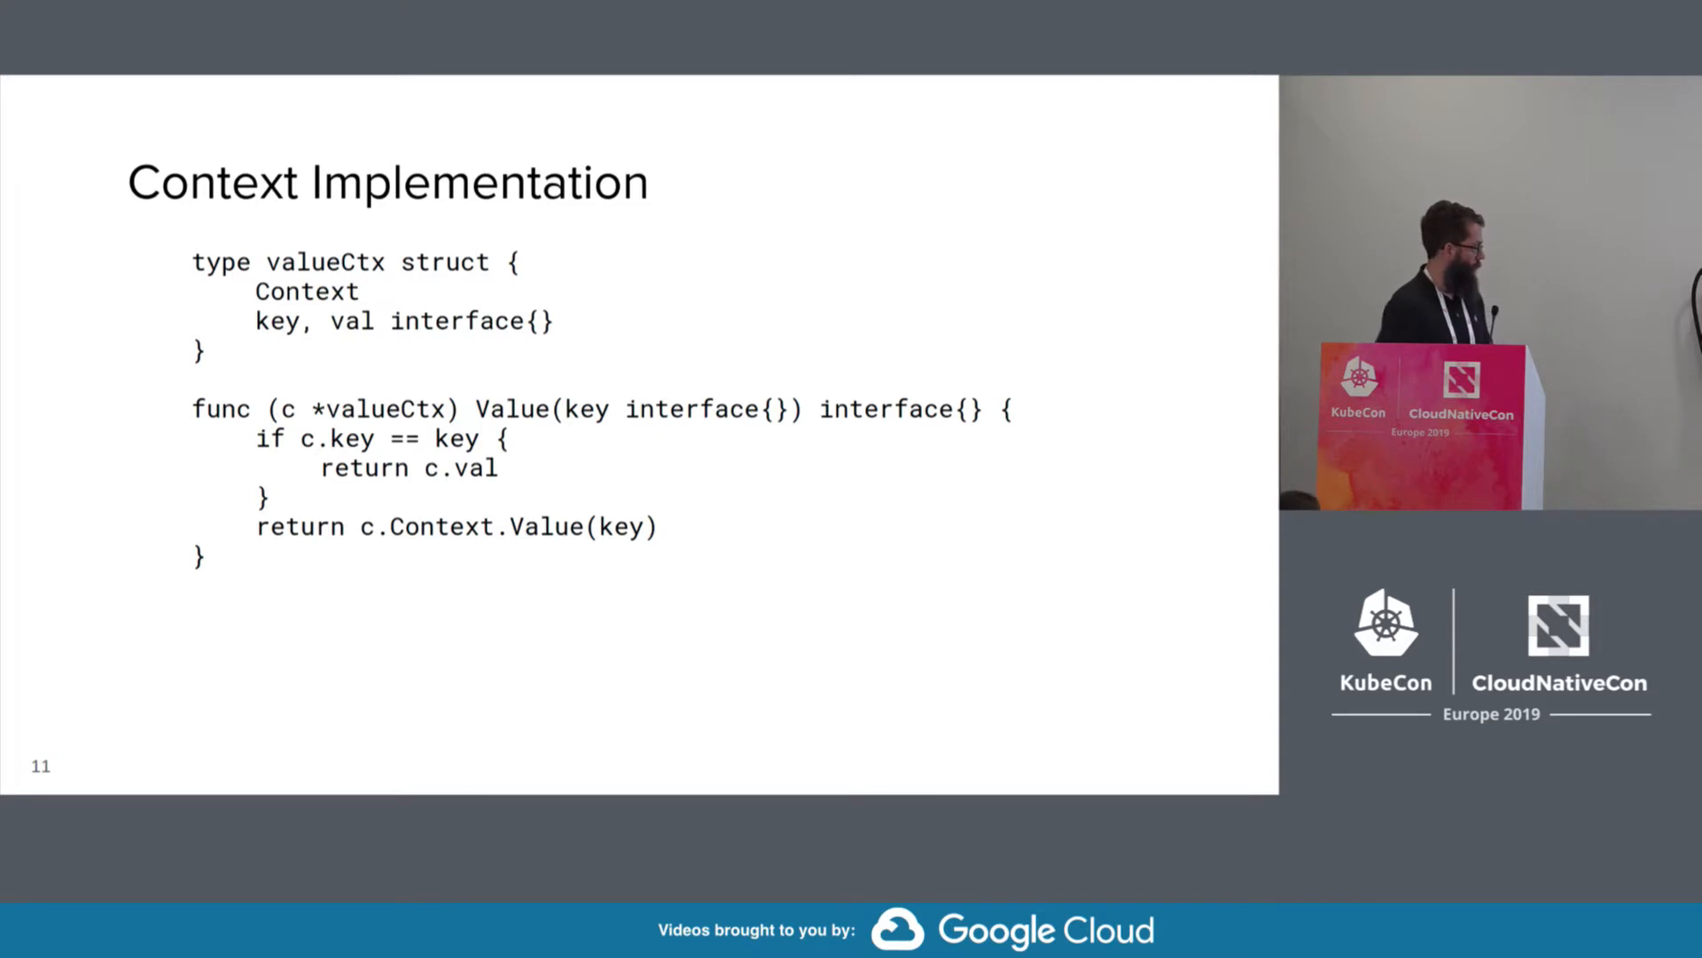
{"action": "key", "text": "right"}
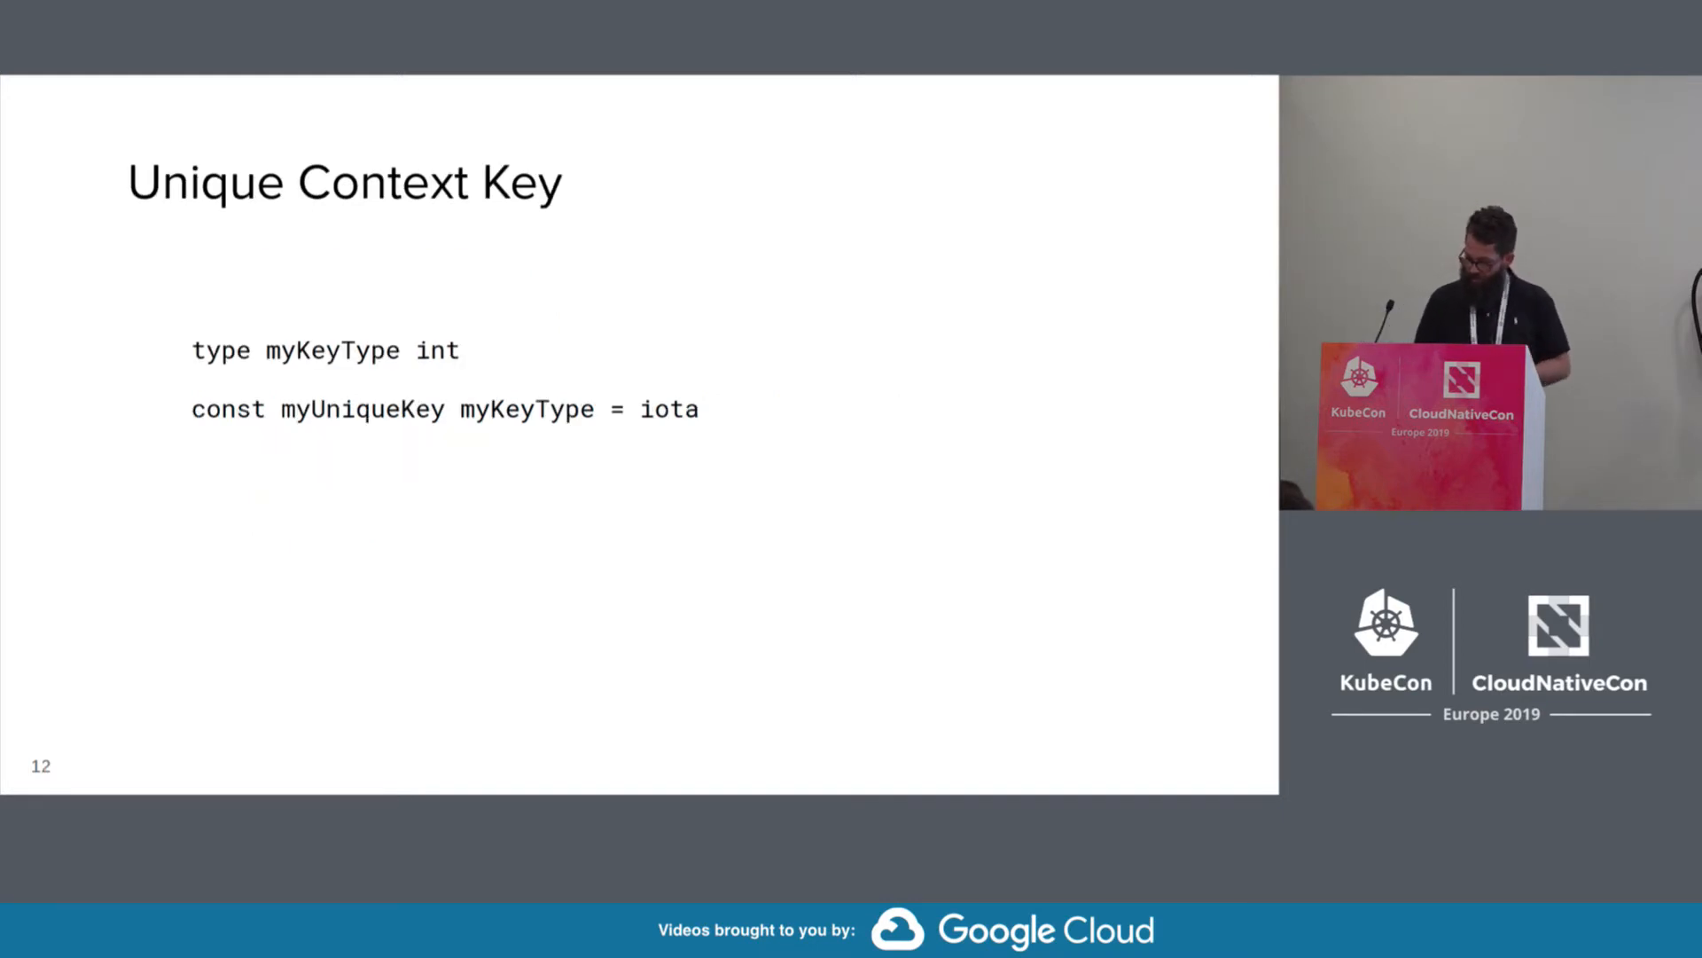
{"action": "key", "text": "right"}
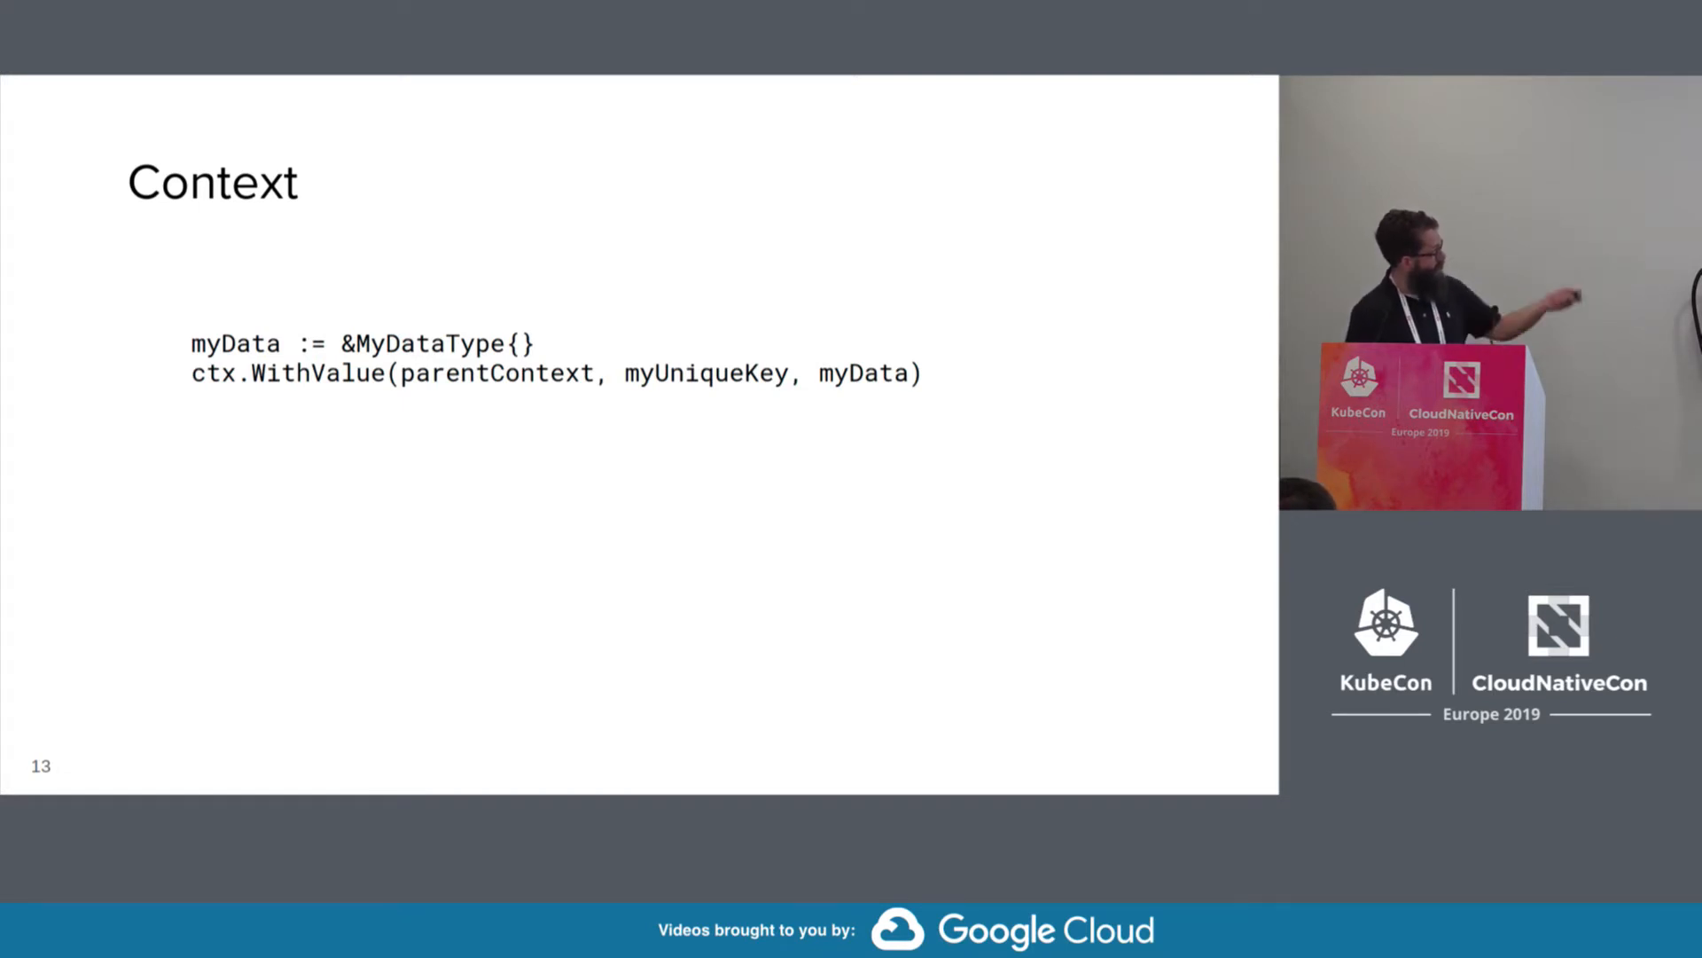
{"action": "key", "text": "Right"}
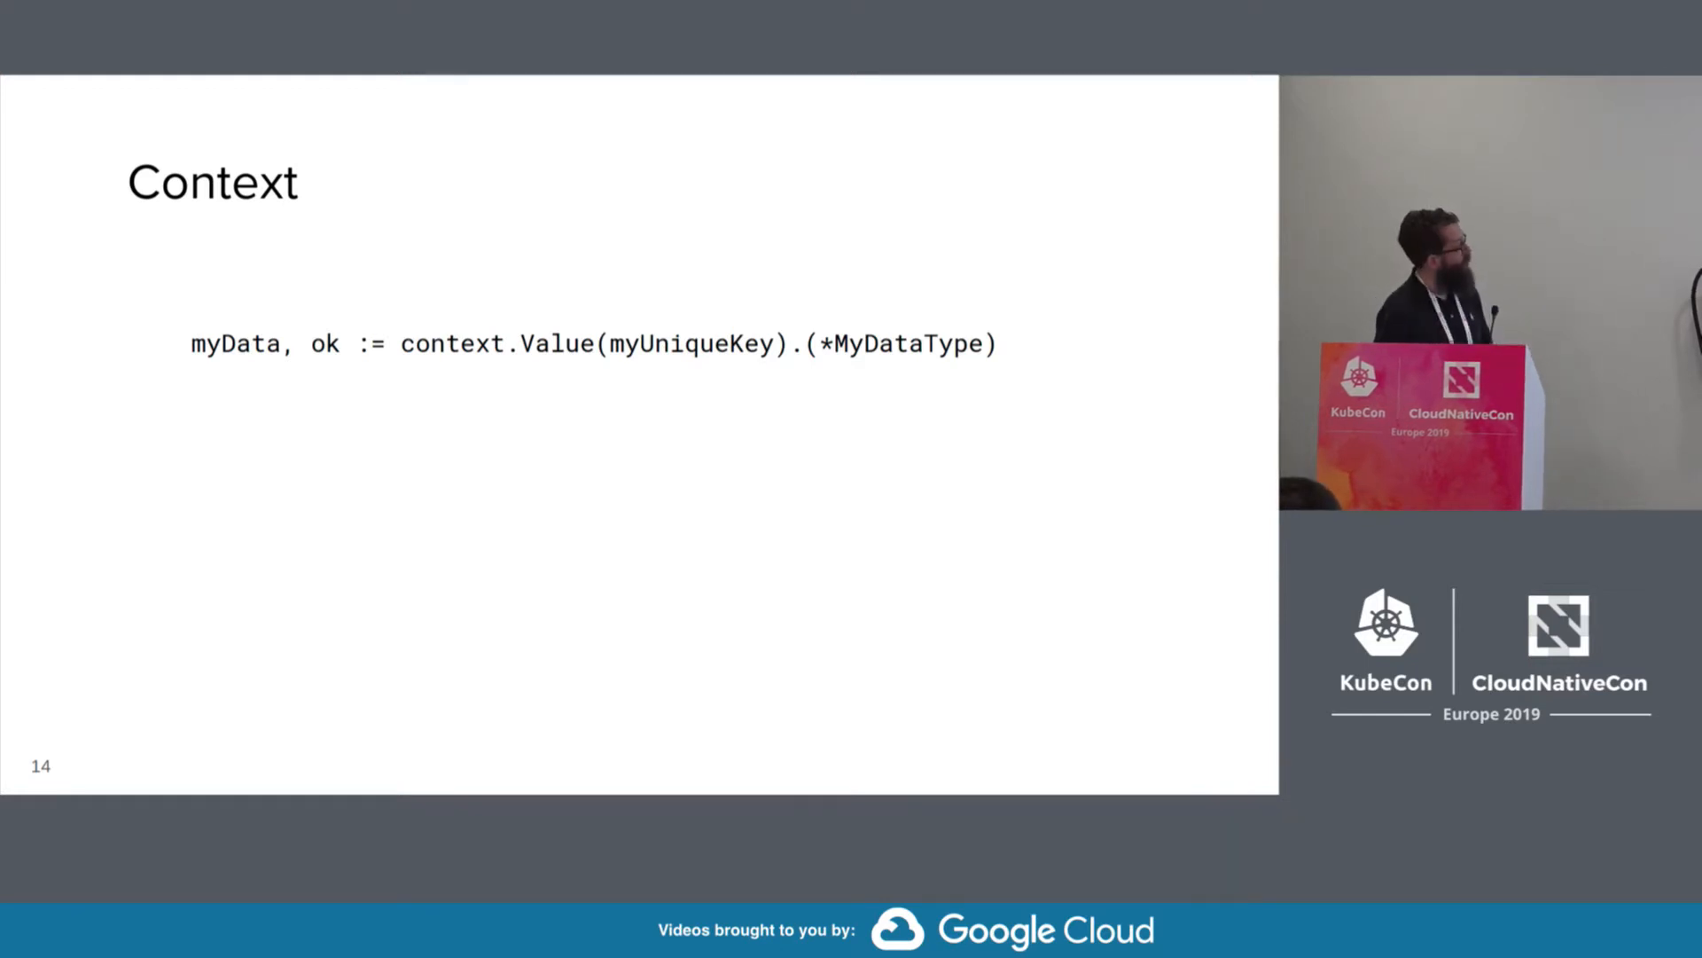
{"action": "key", "text": "Right"}
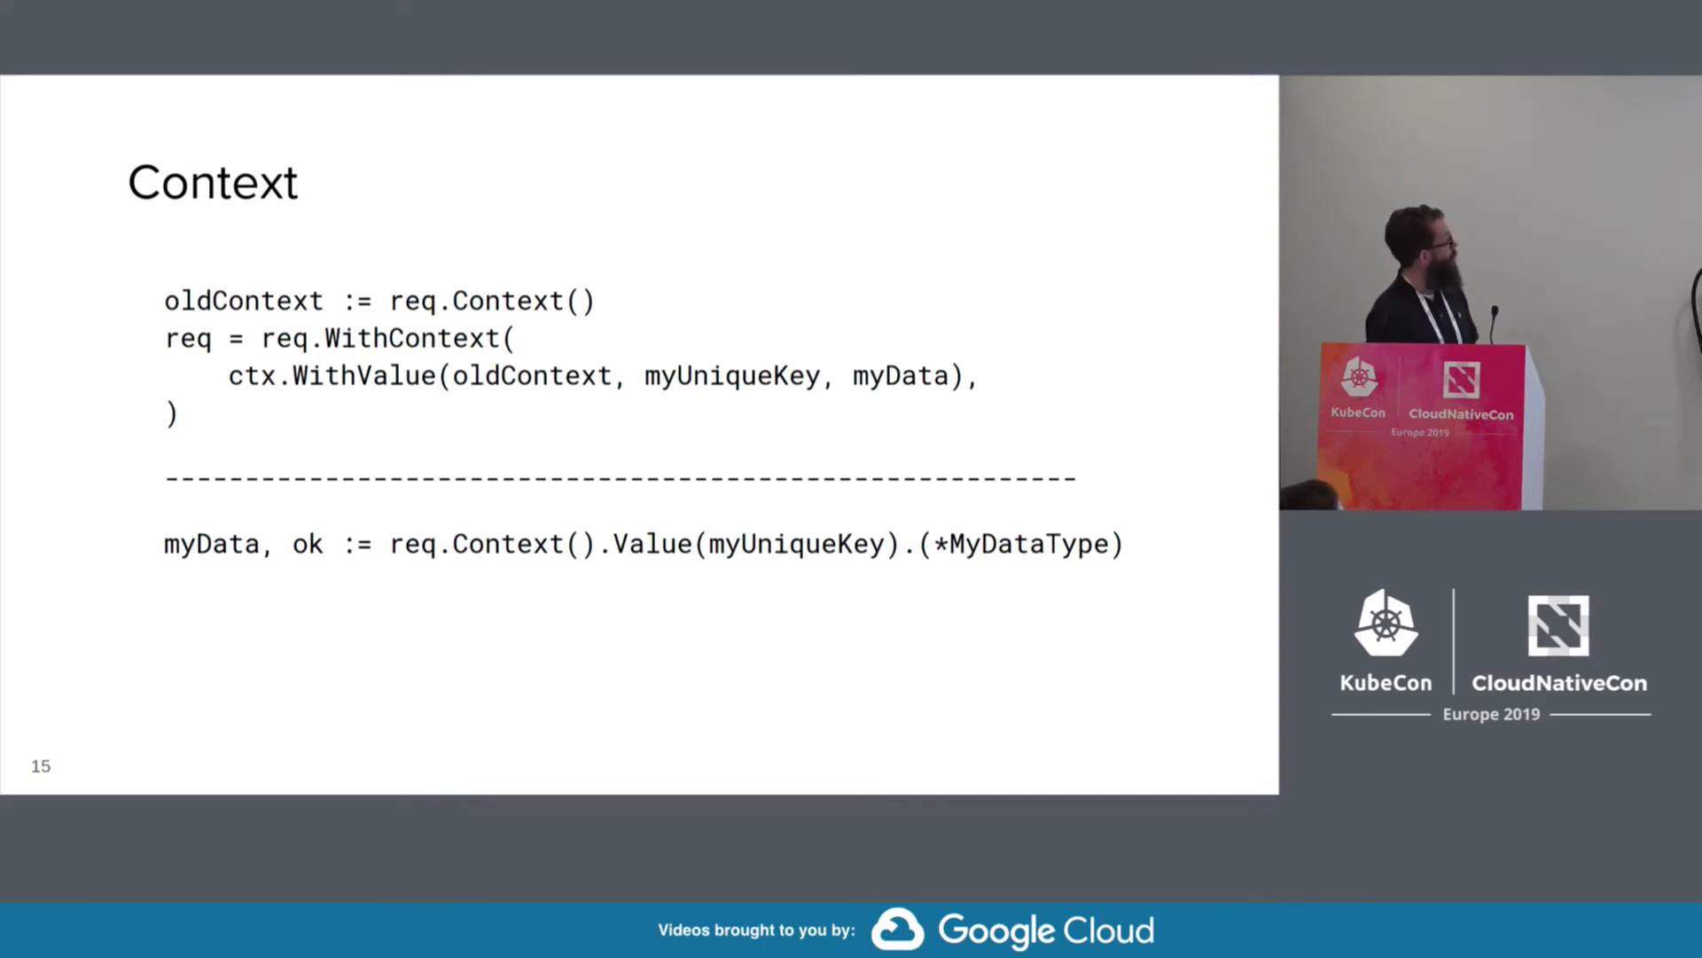
{"action": "key", "text": "Right"}
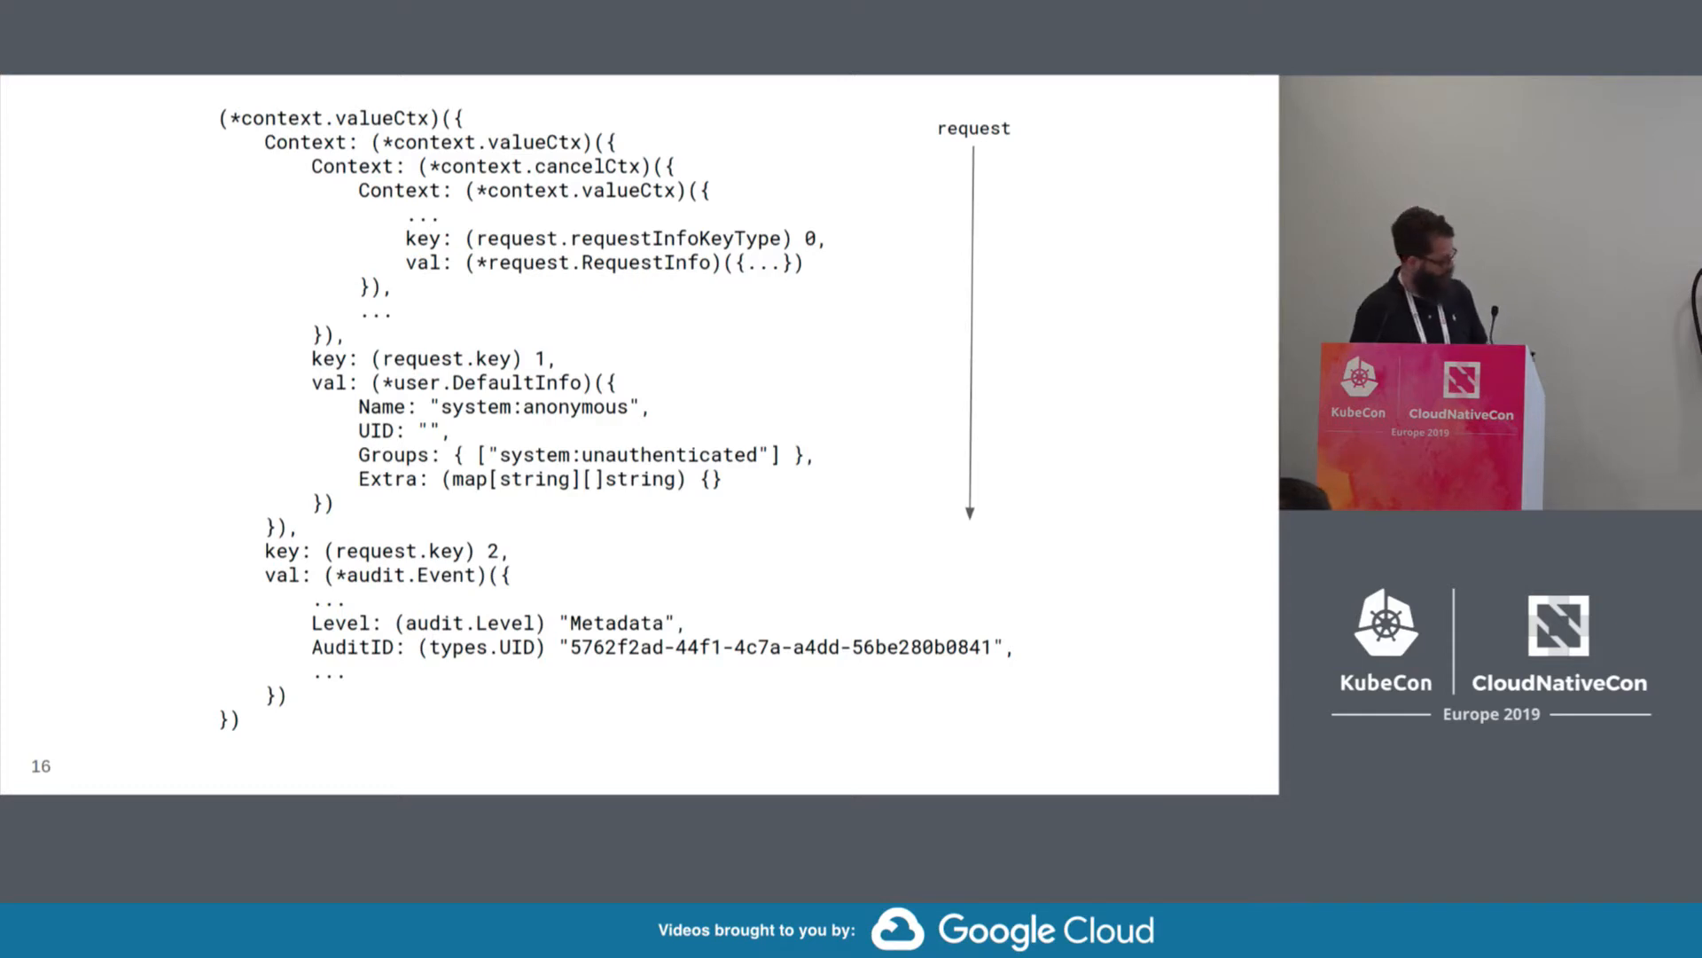
{"action": "key", "text": "Right"}
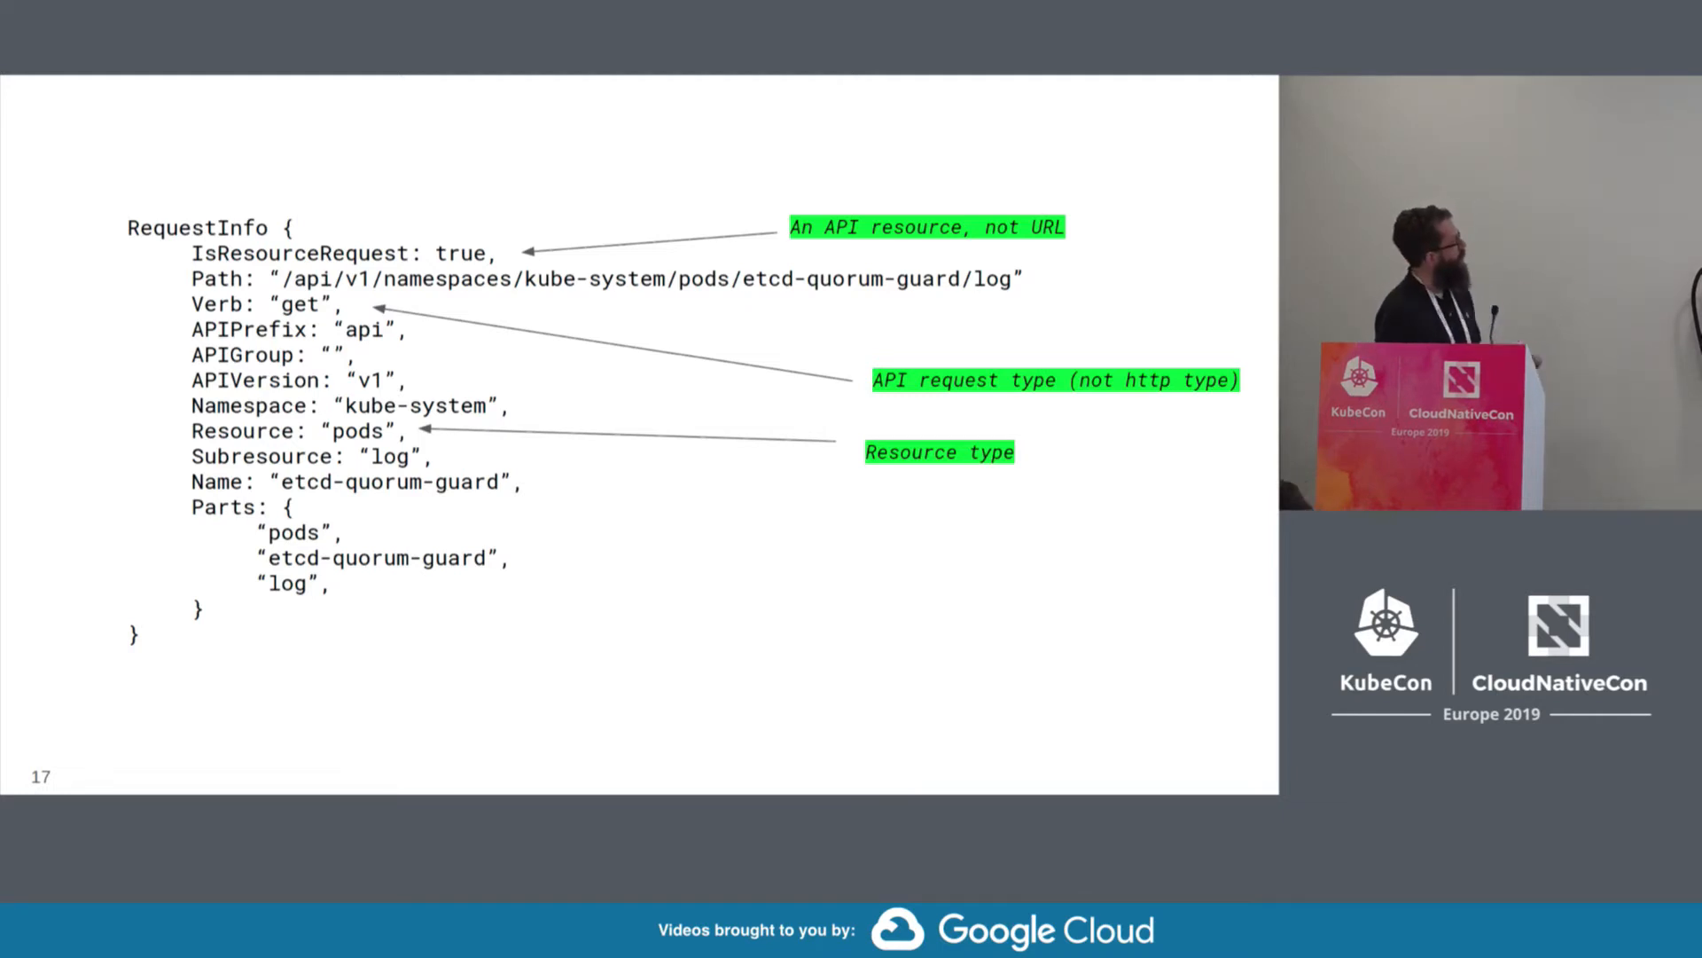
{"action": "key", "text": "Right"}
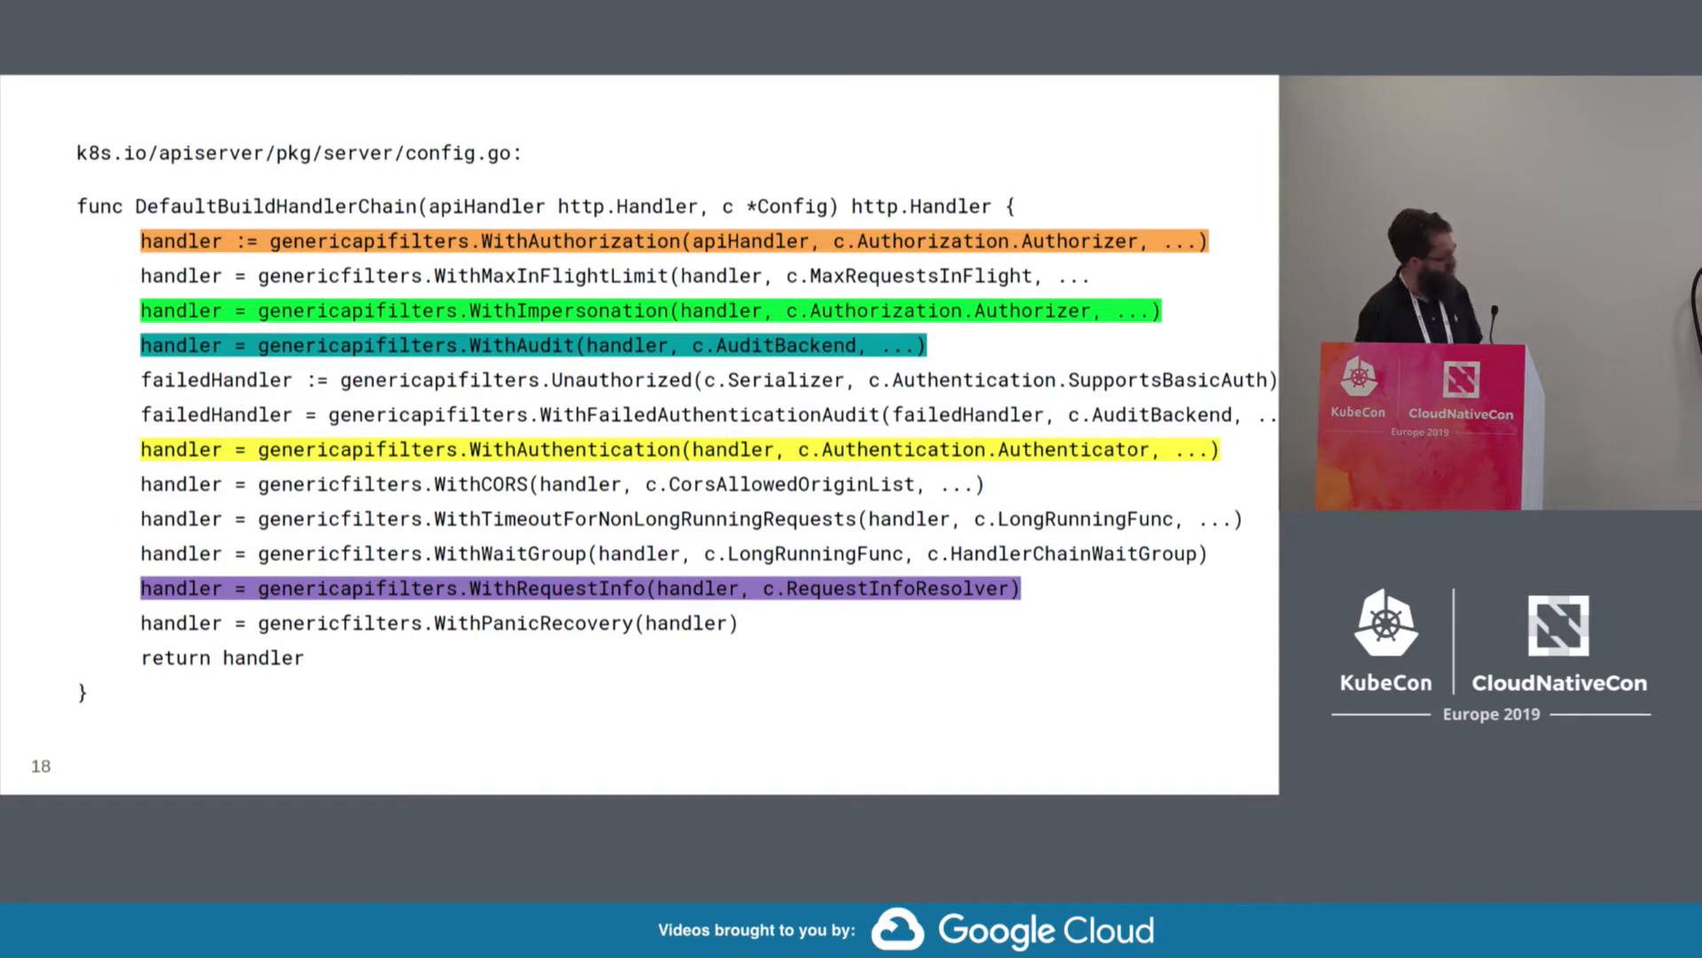
{"action": "key", "text": "Right"}
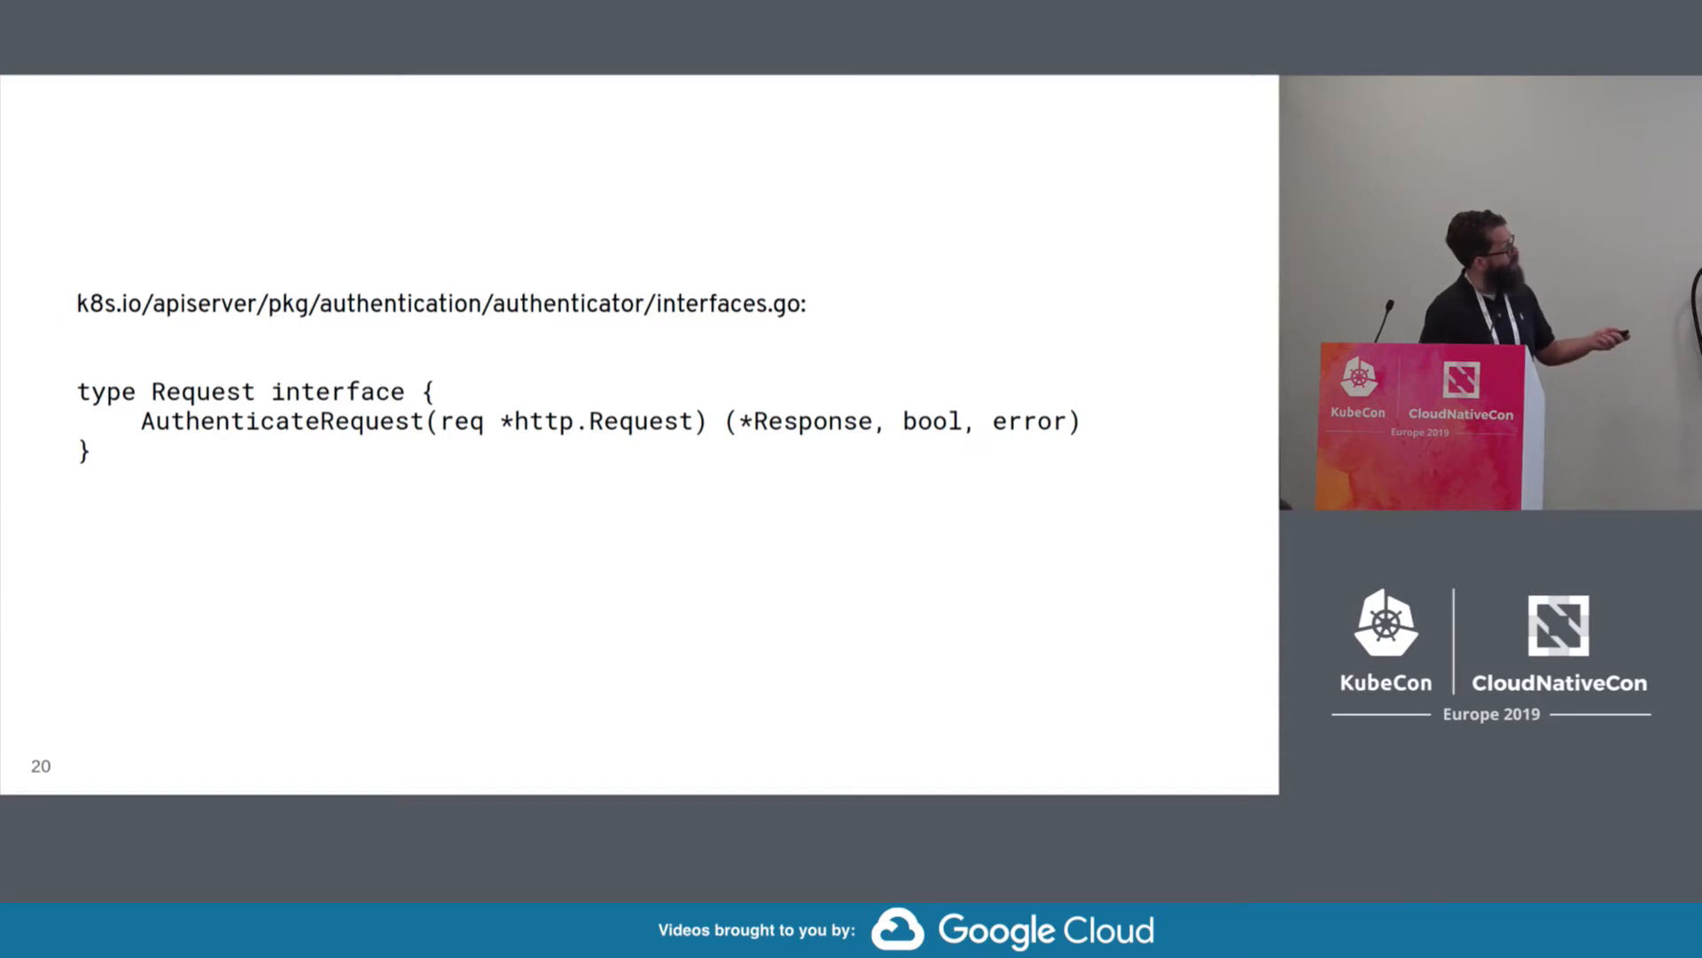
{"action": "key", "text": "Right"}
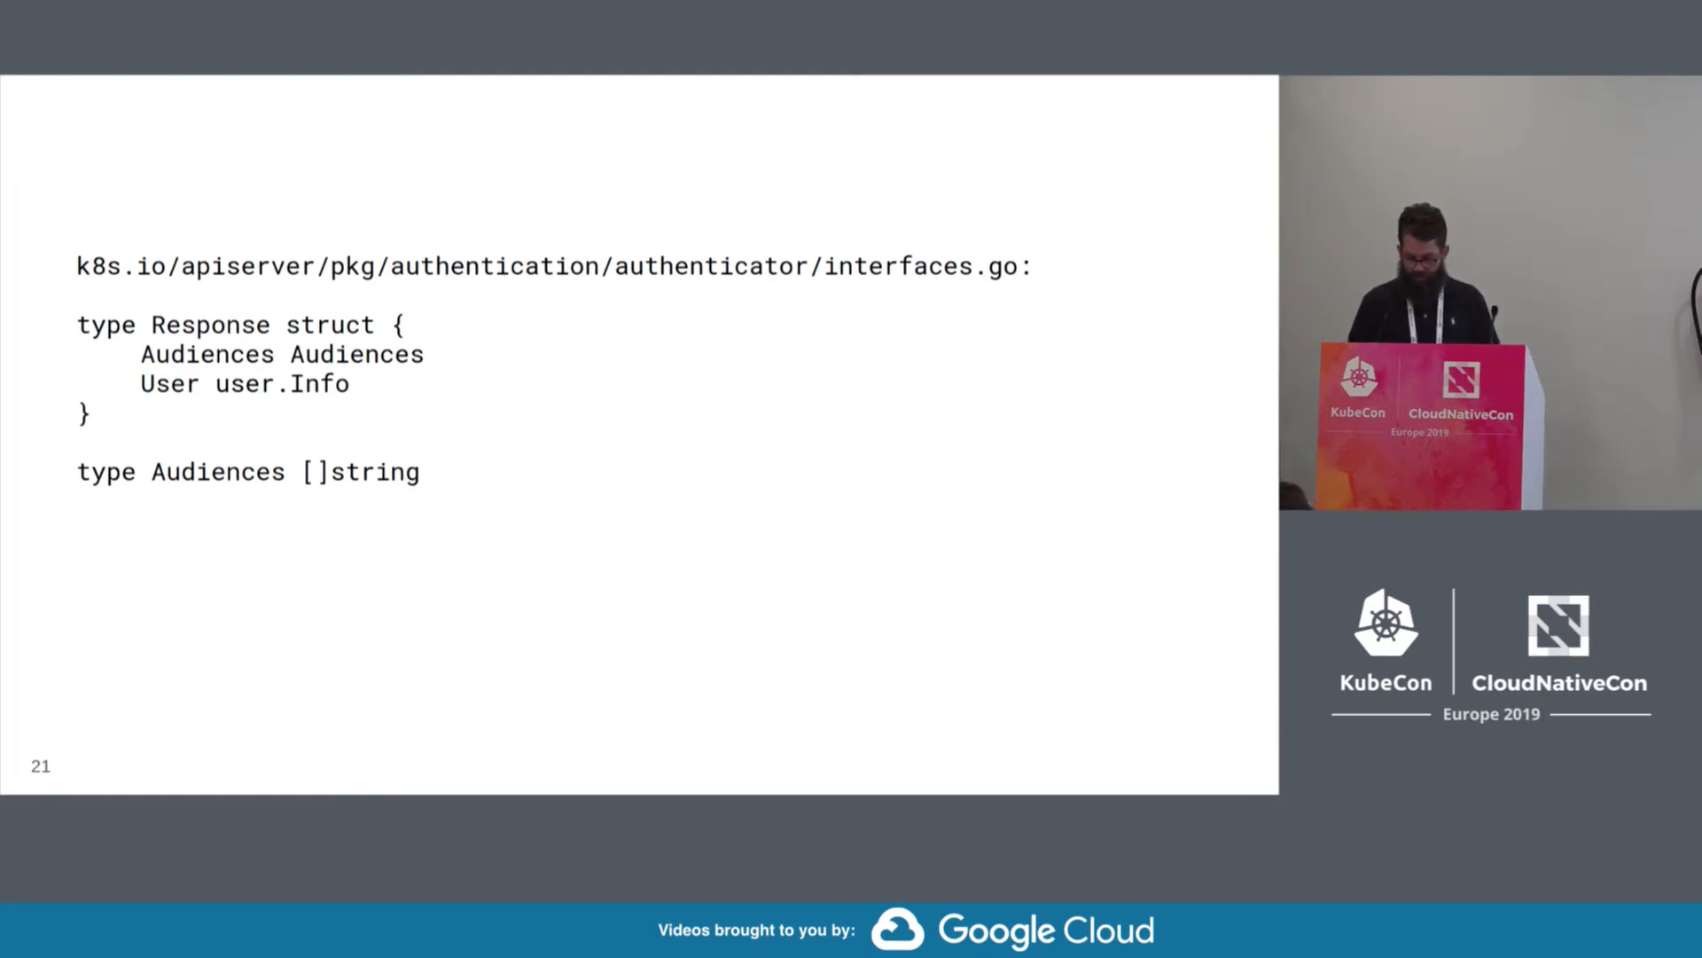
{"action": "key", "text": "right"}
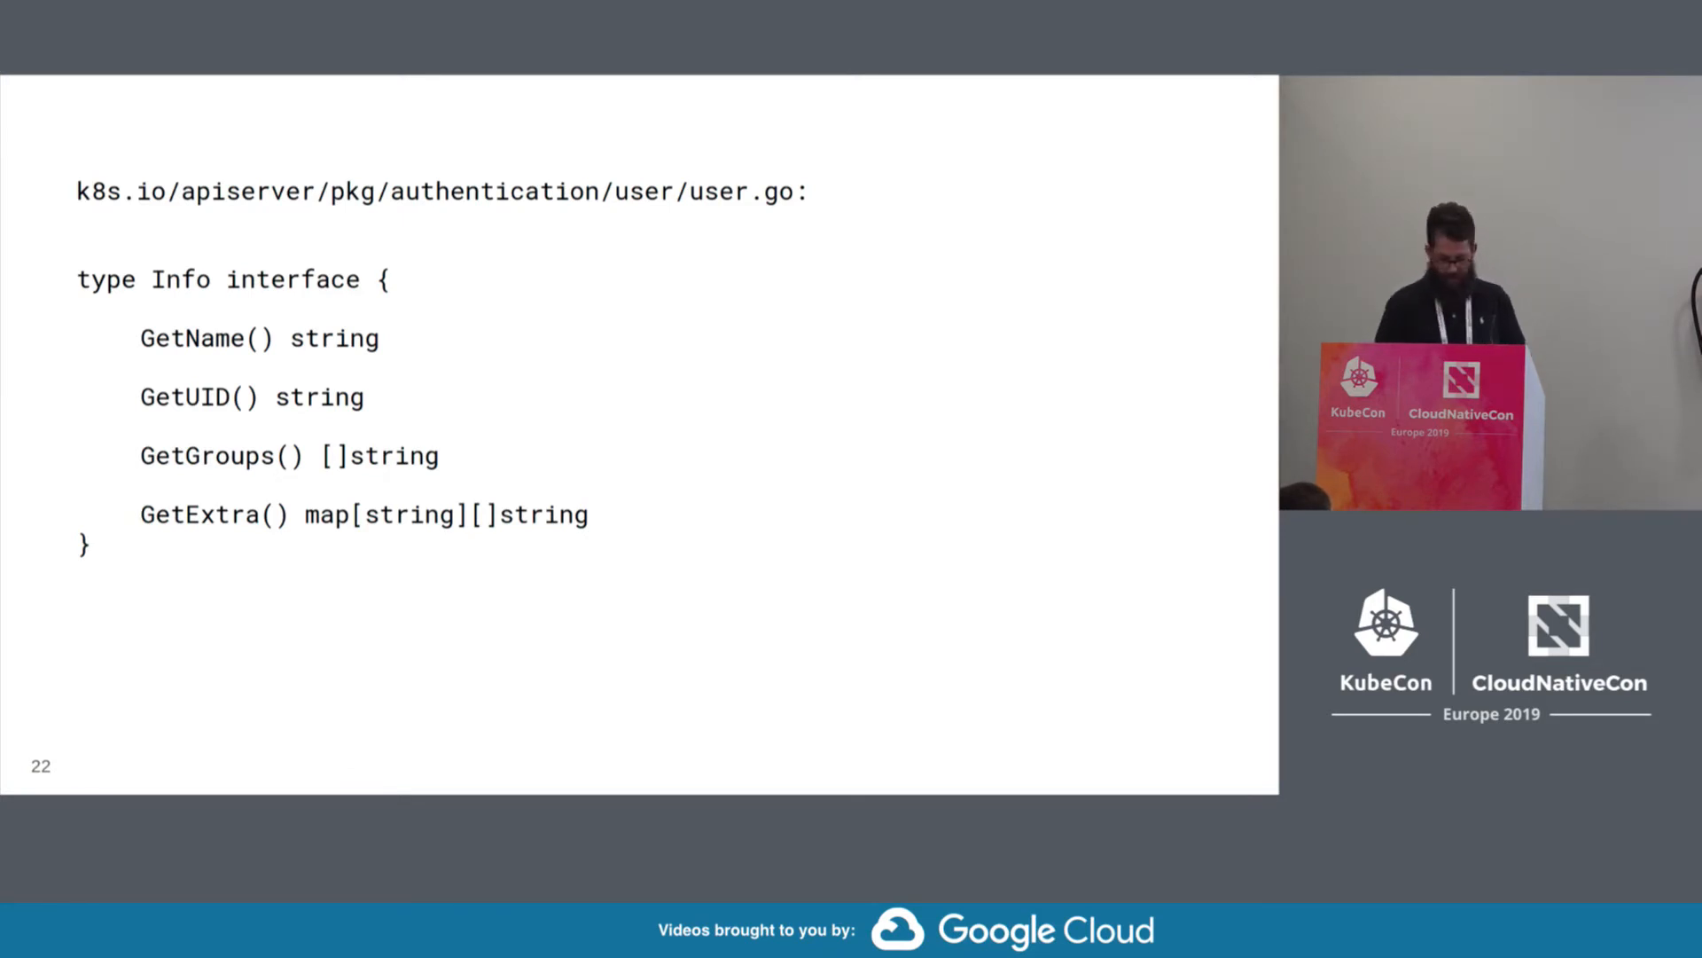
{"action": "key", "text": "right"}
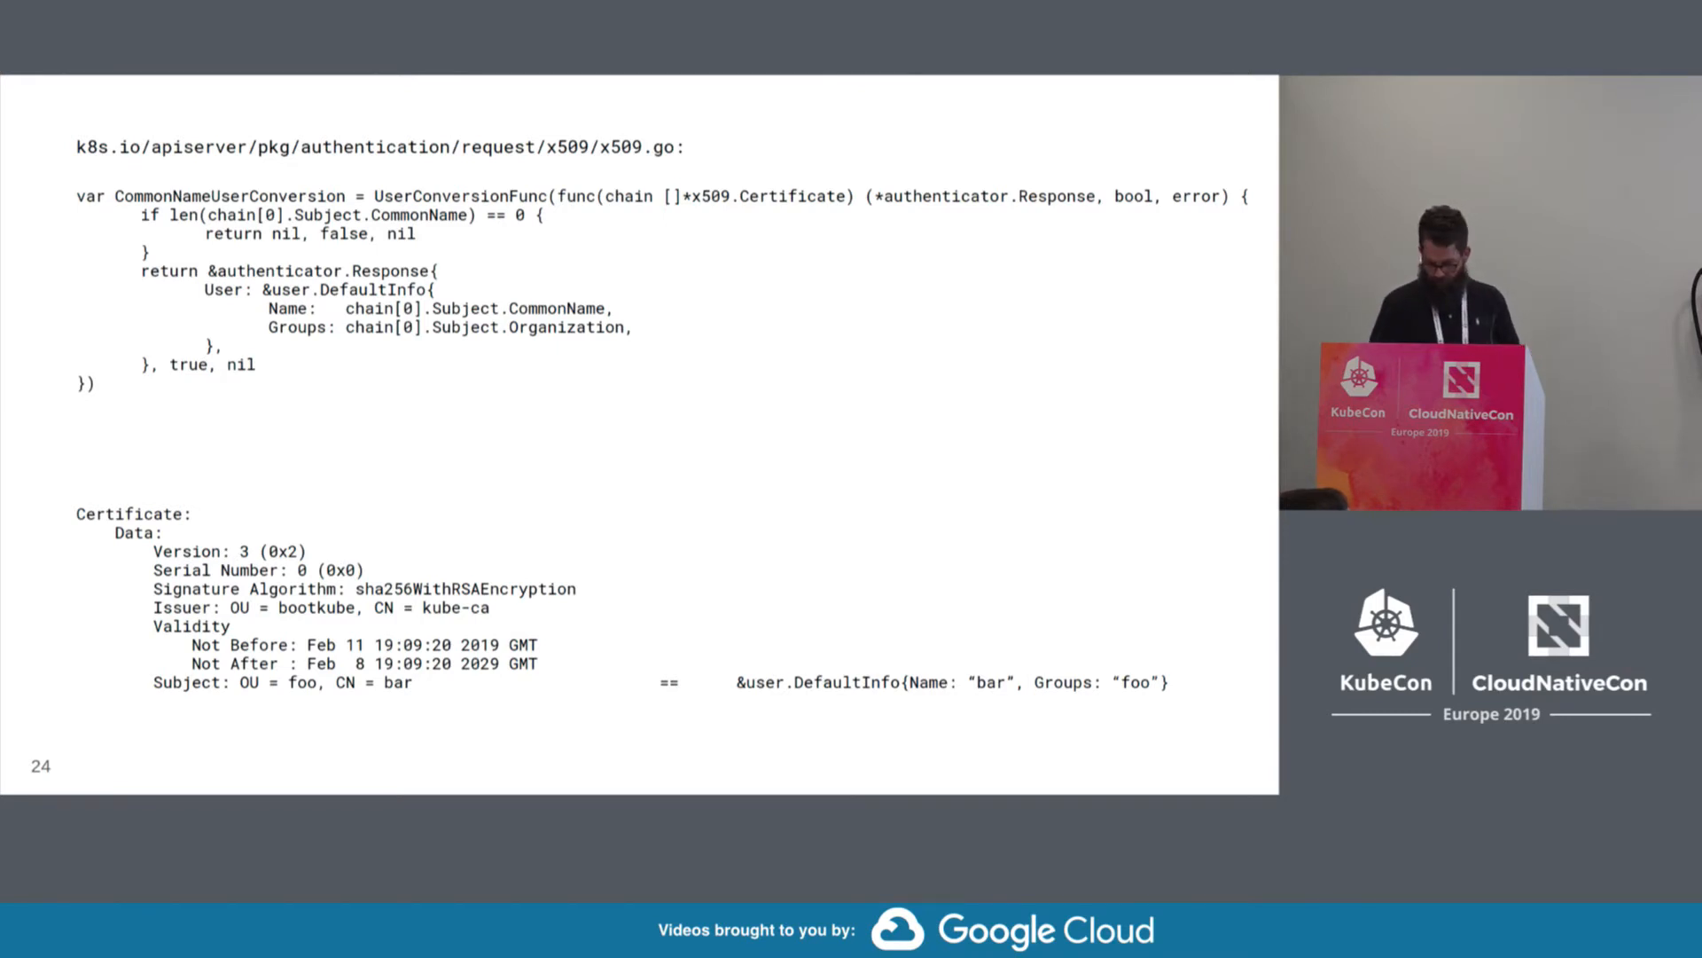
{"action": "key", "text": "Right"}
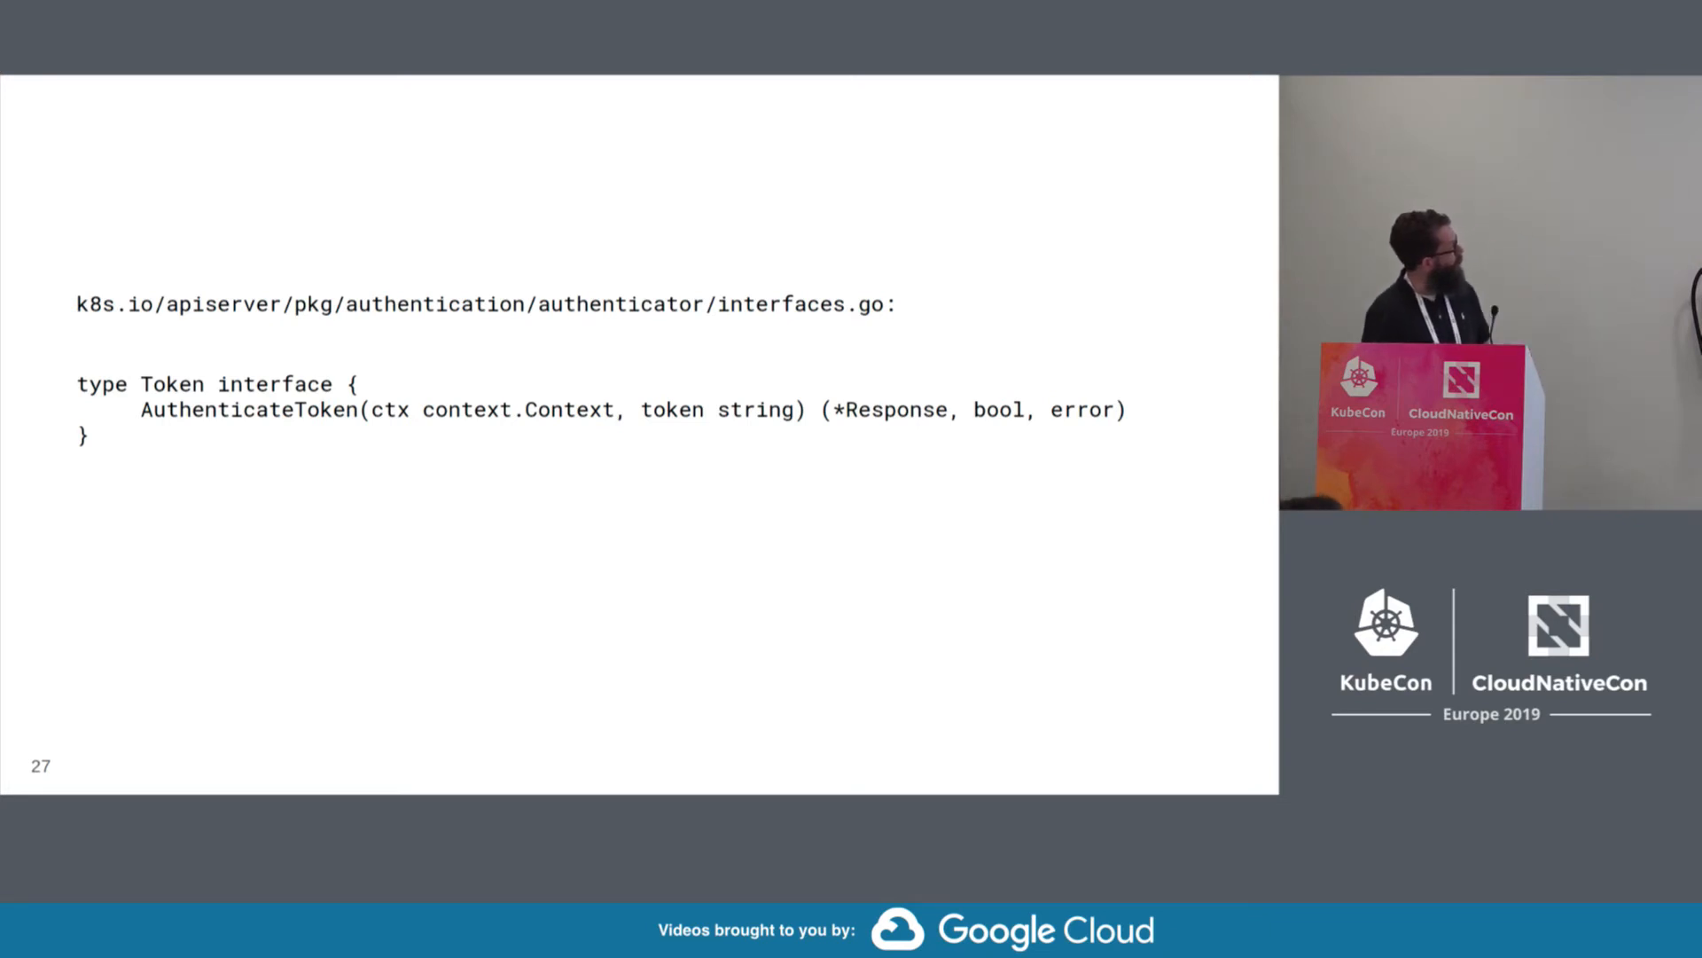
{"action": "key", "text": "Right"}
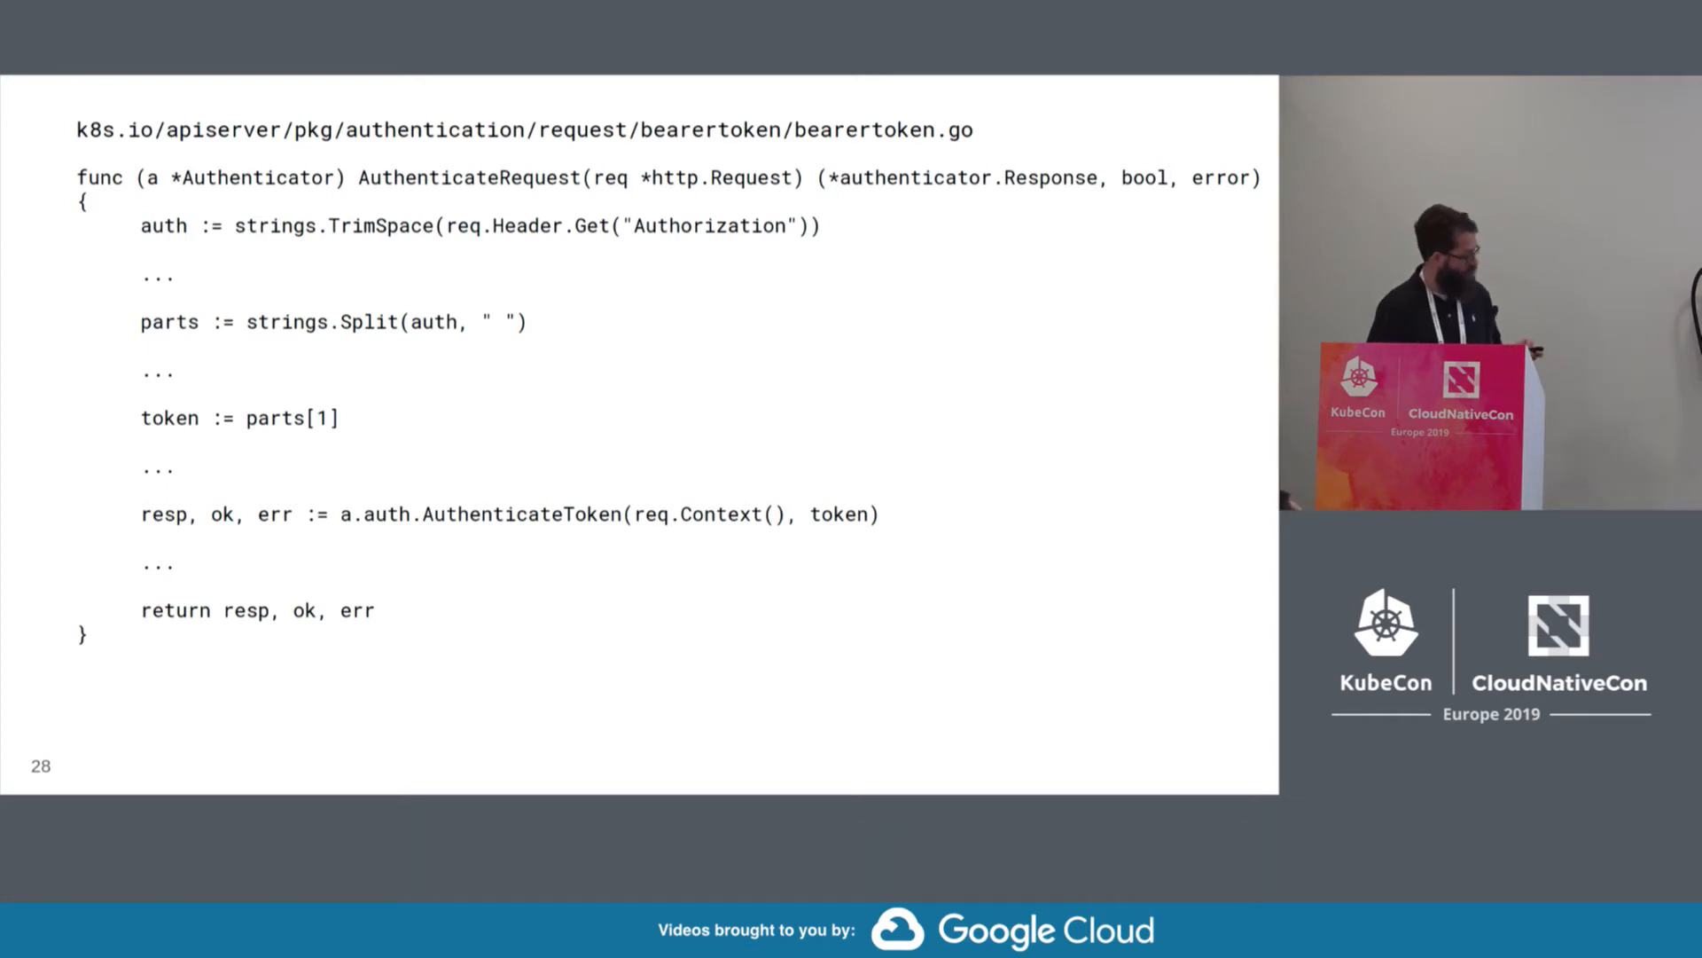
{"action": "key", "text": "right"}
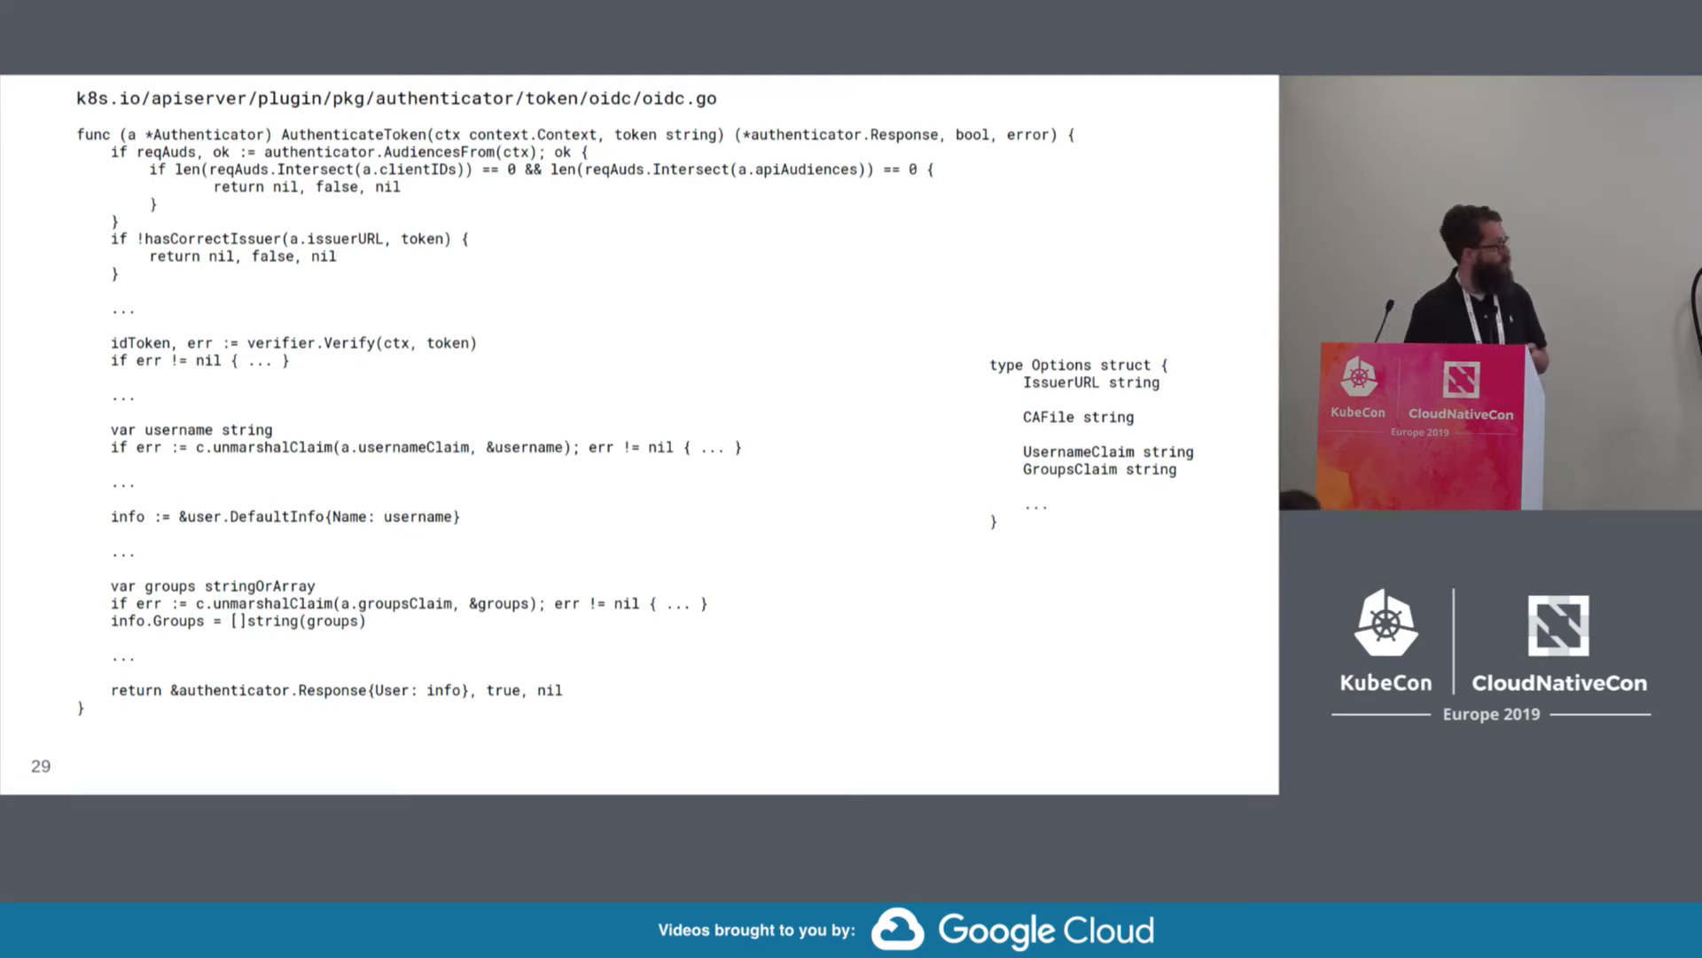
{"action": "key", "text": "right"}
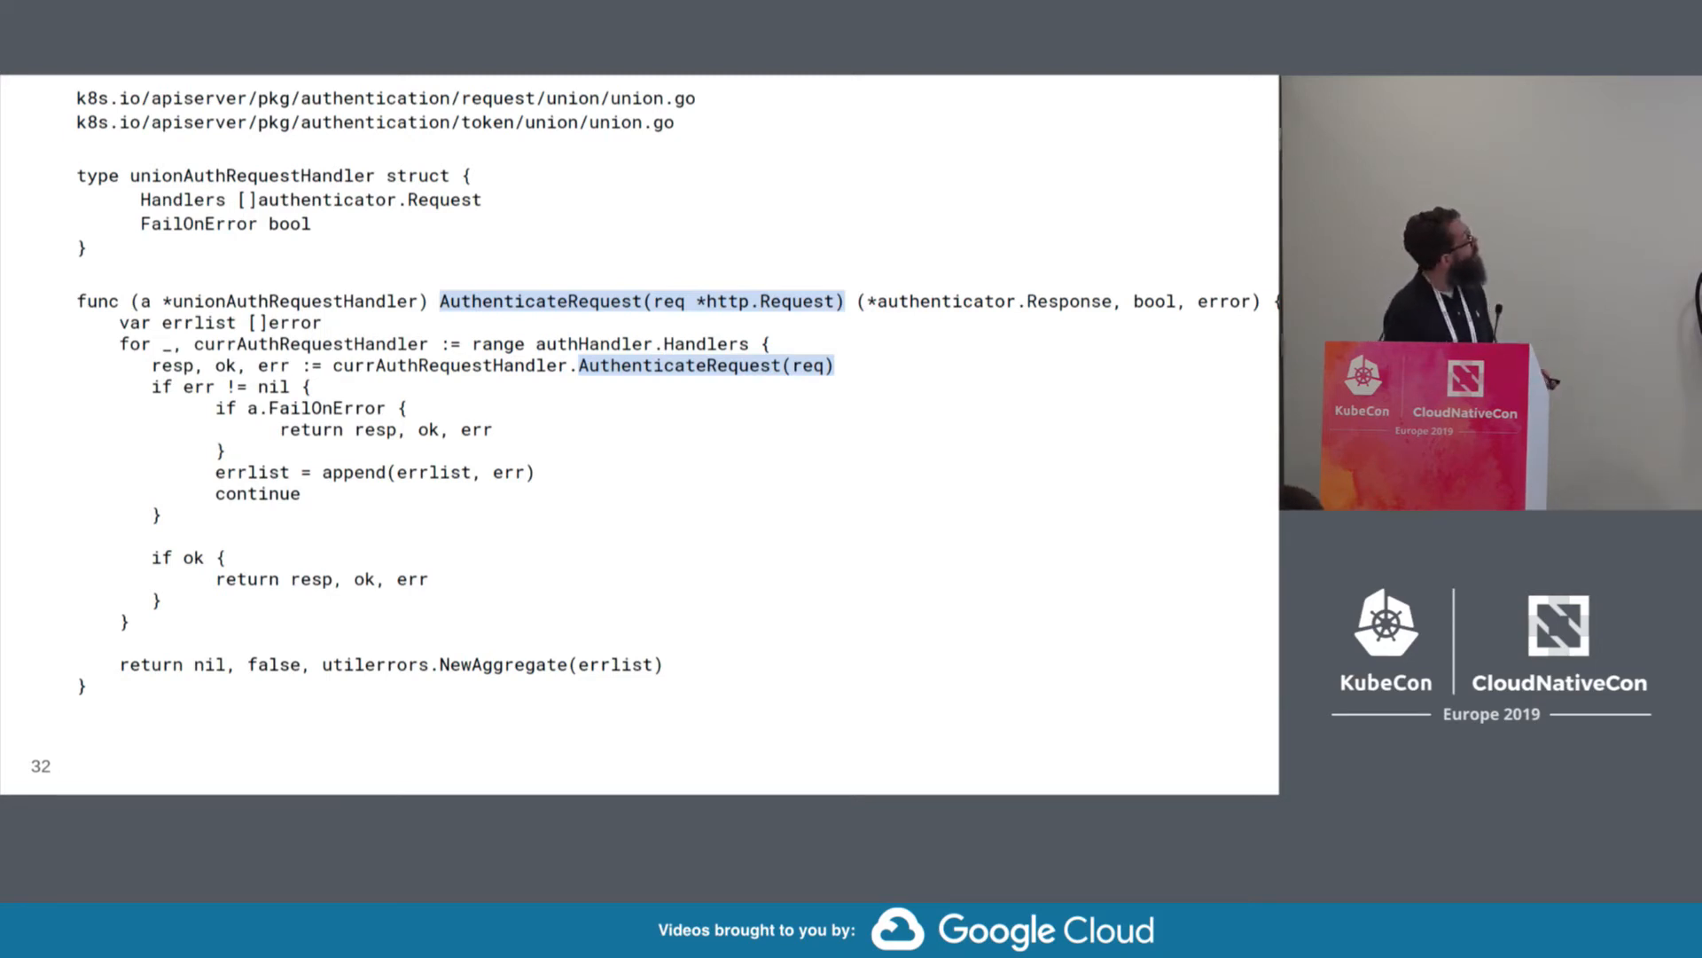
{"action": "key", "text": "Right"}
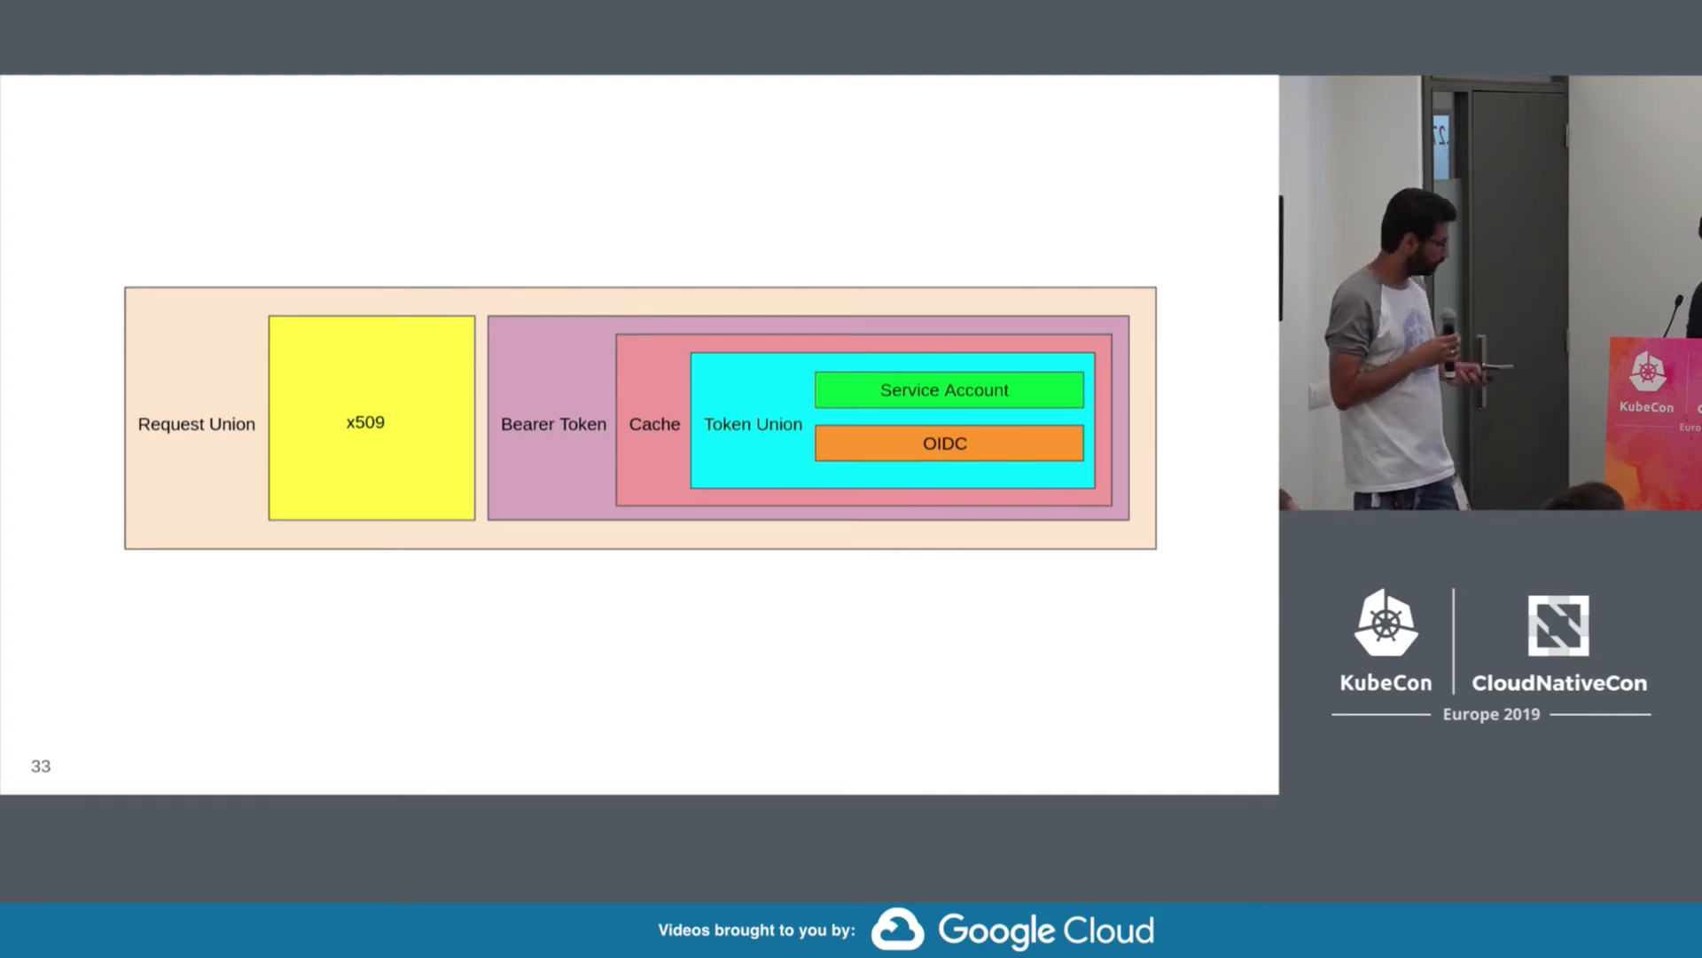
{"action": "key", "text": "right"}
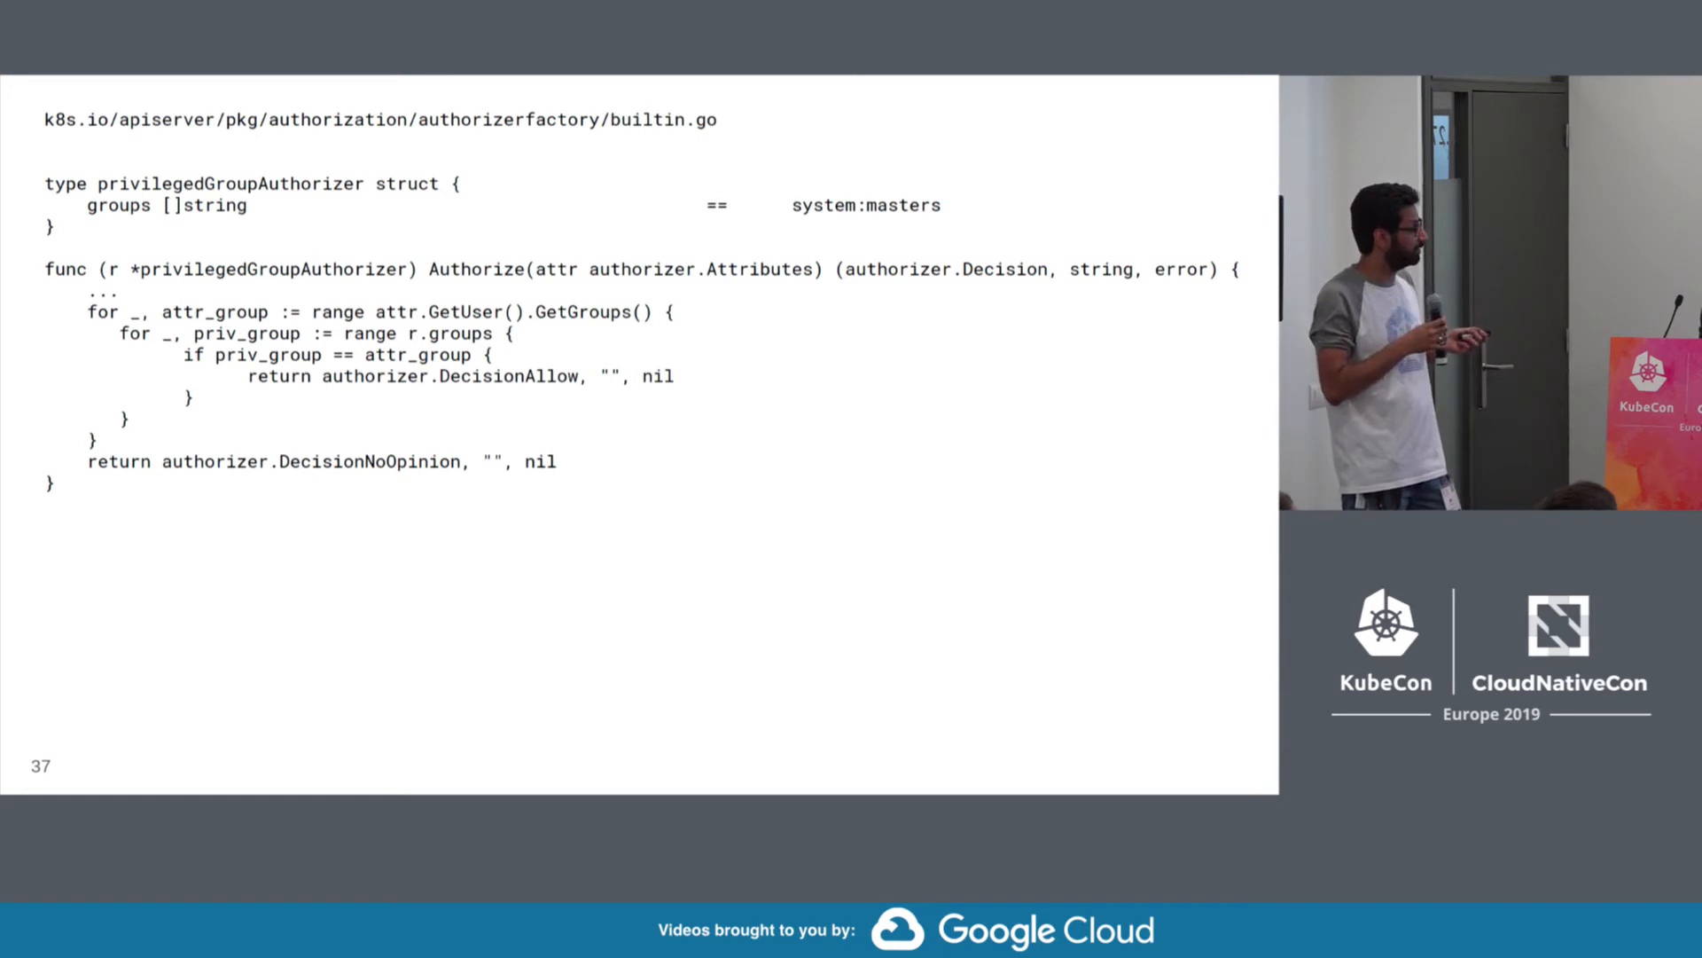
{"action": "key", "text": "Right"}
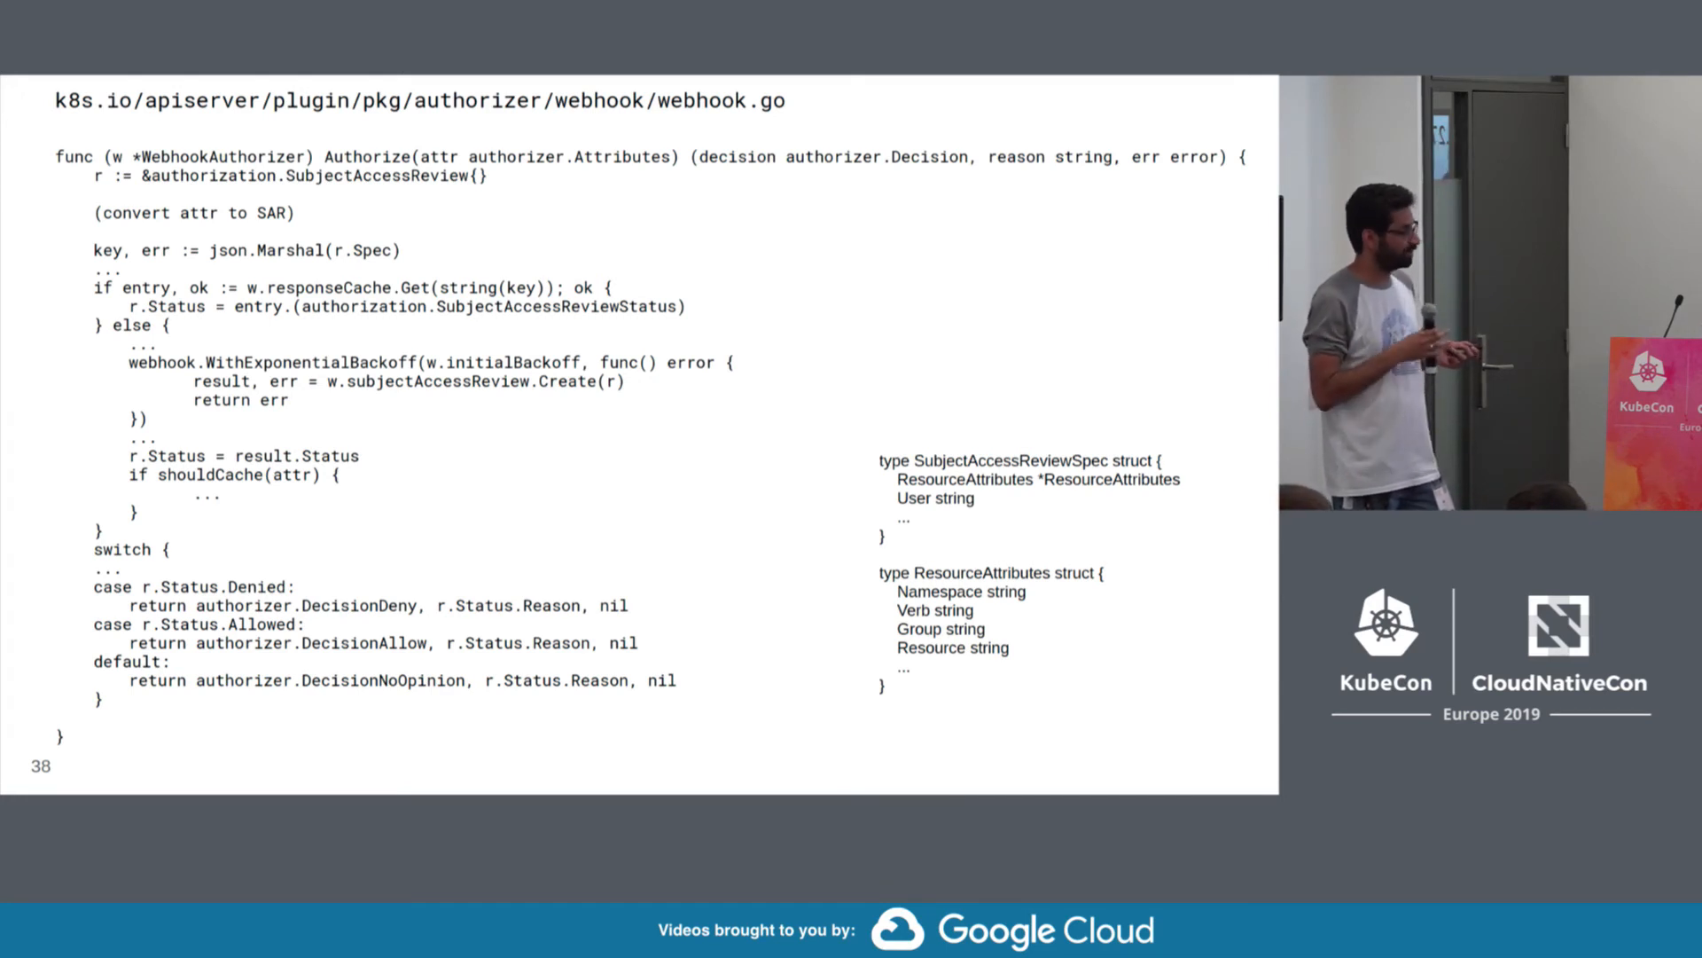
{"action": "key", "text": "right"}
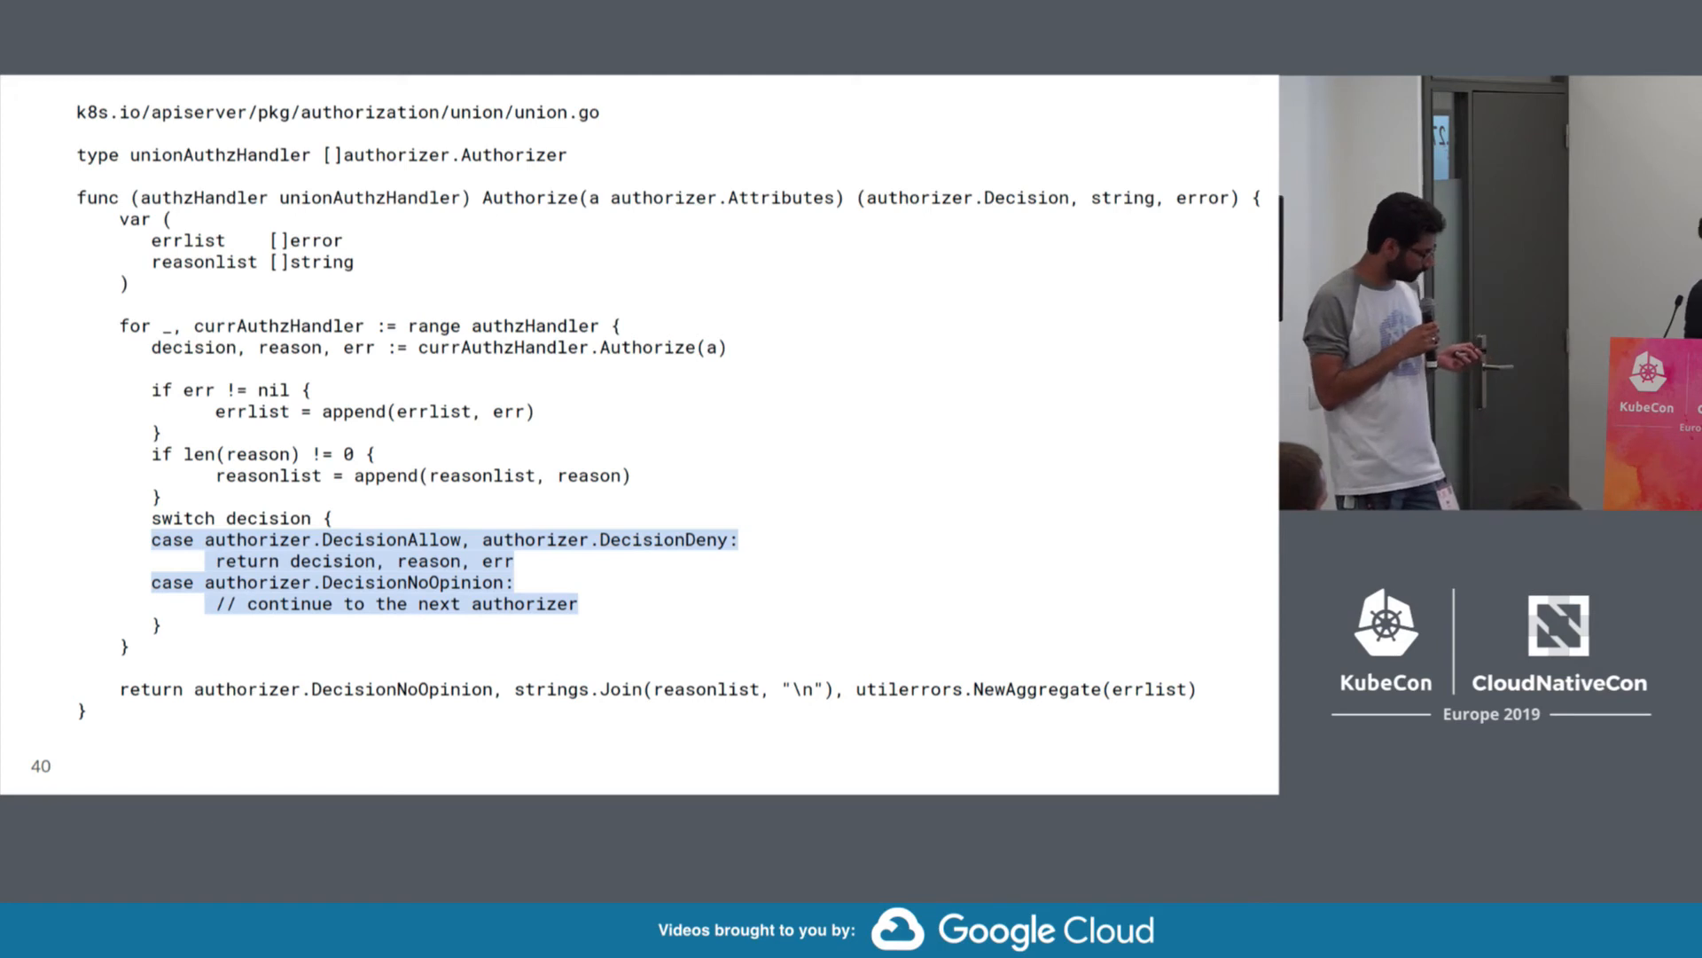
{"action": "key", "text": "right"}
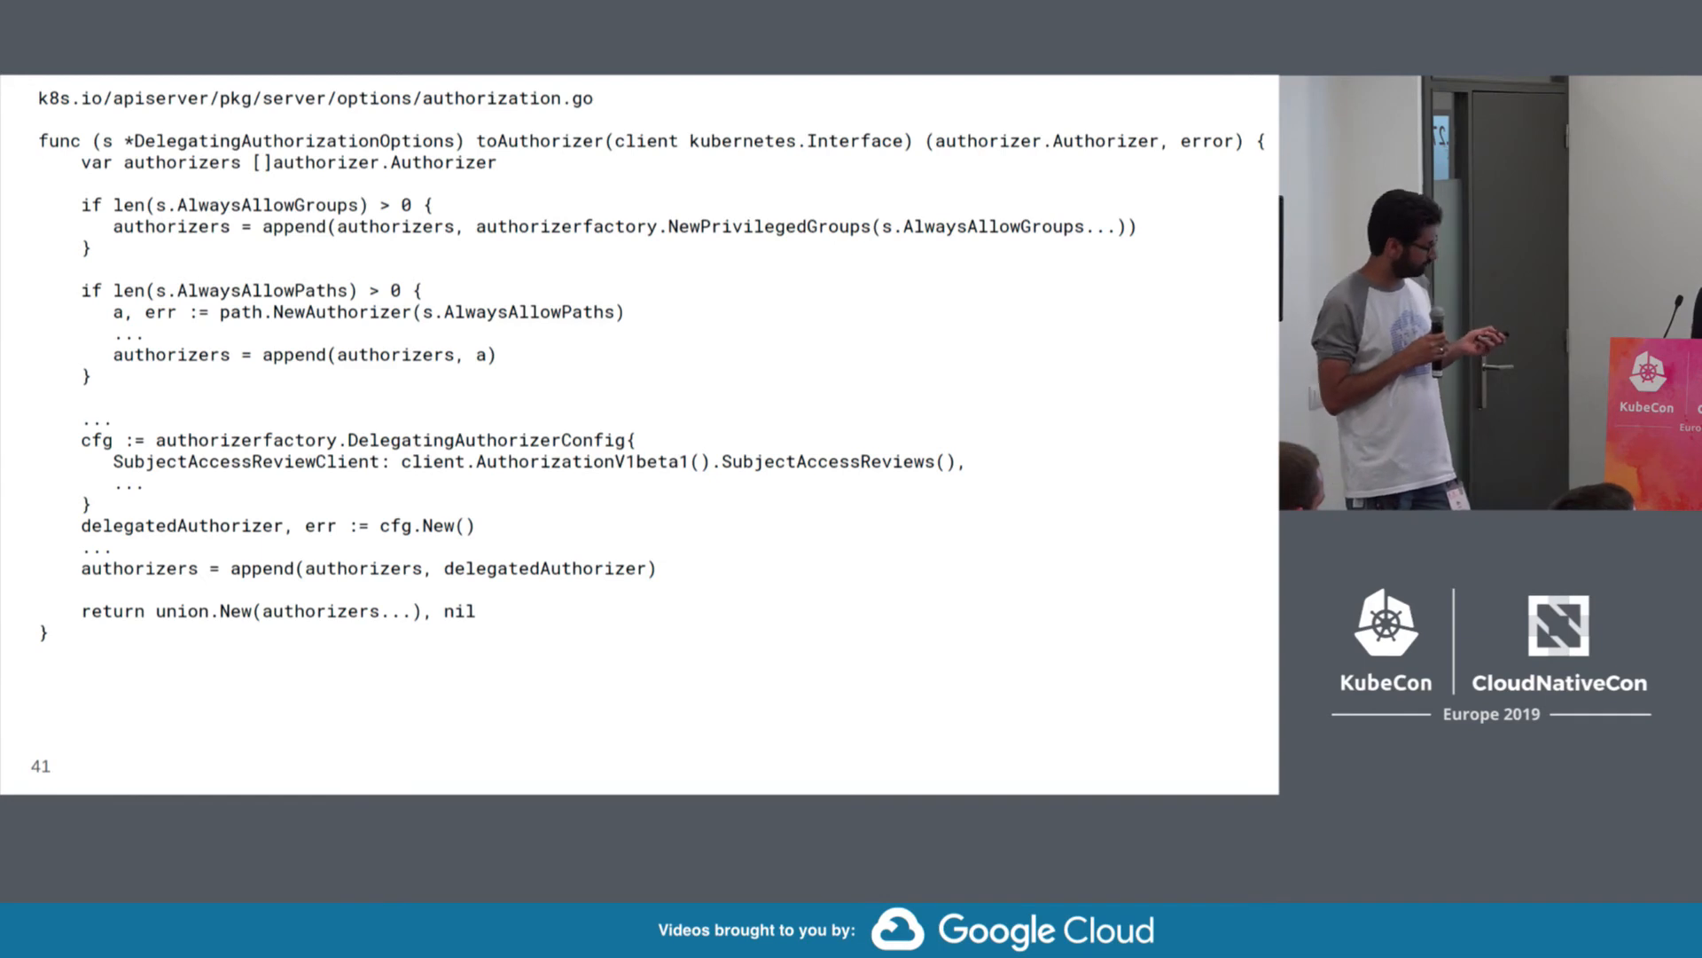
{"action": "key", "text": "Right"}
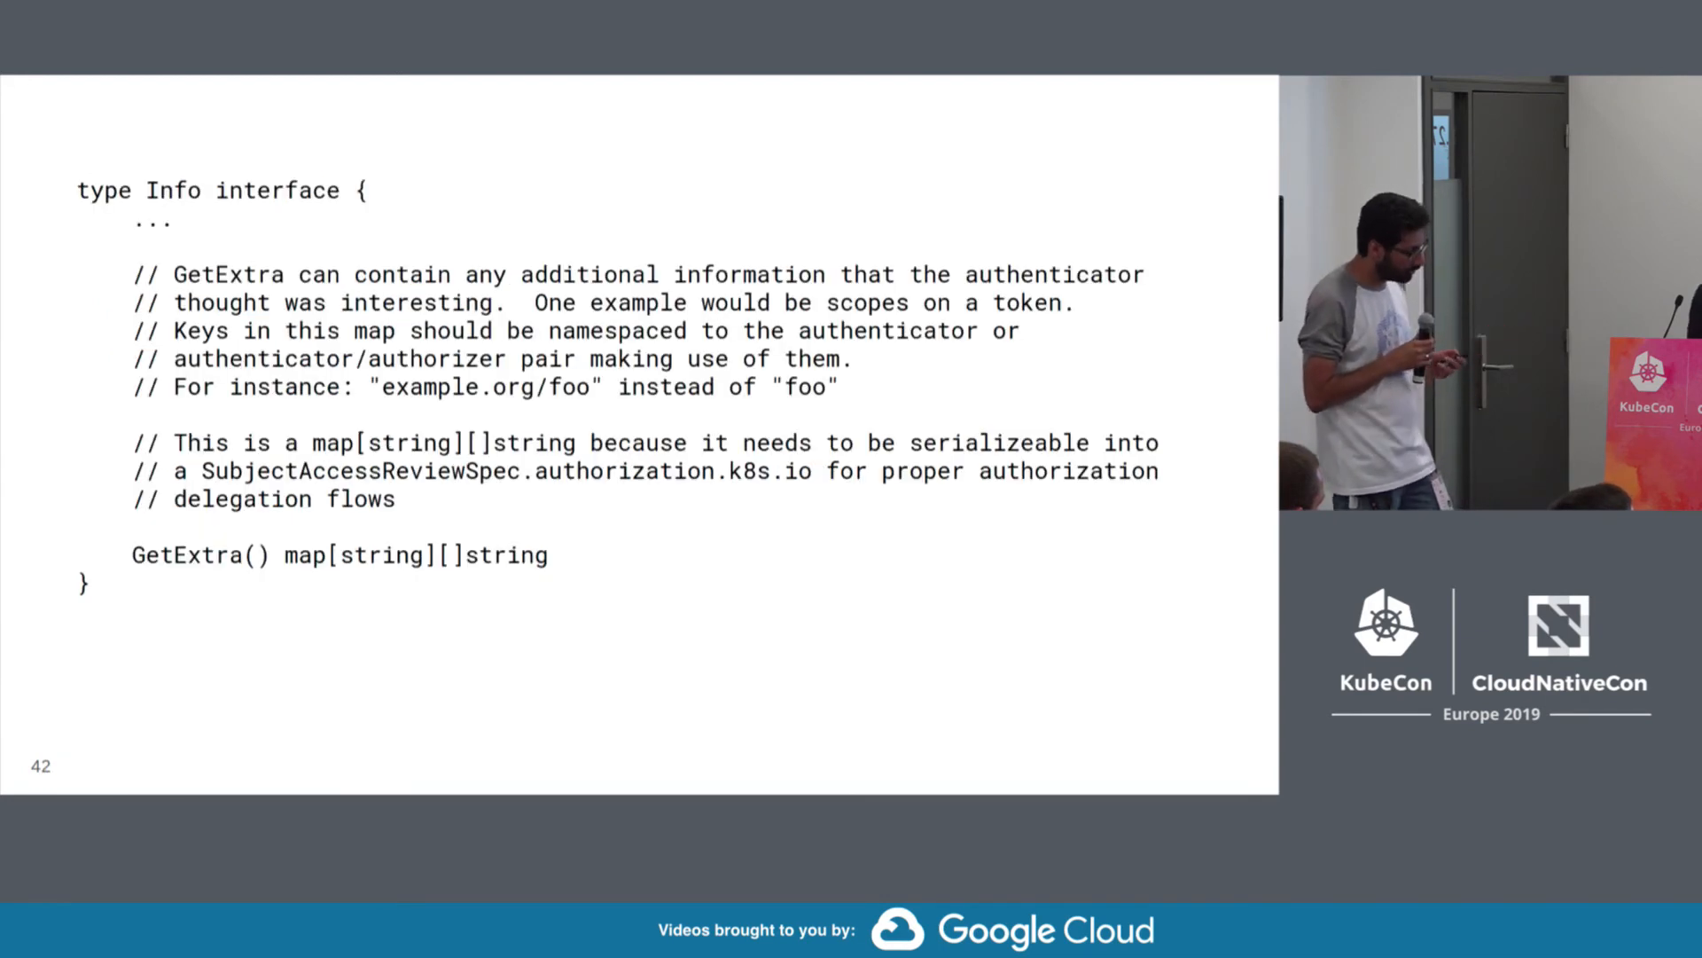